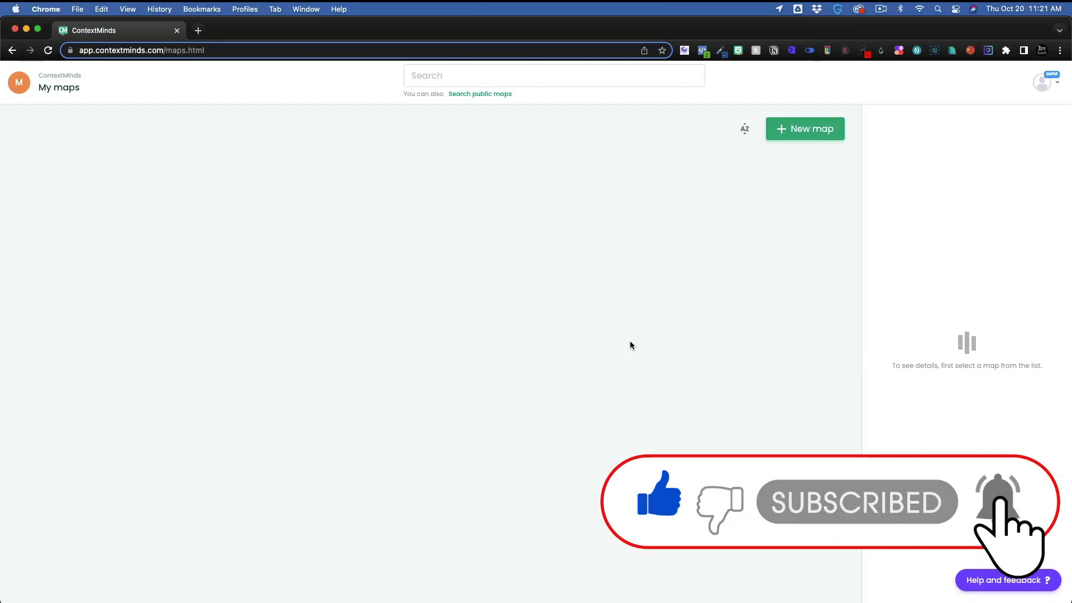
Step: Start a new map named 'Mind Map' and add 'Mind Map' as its tag
click(805, 129)
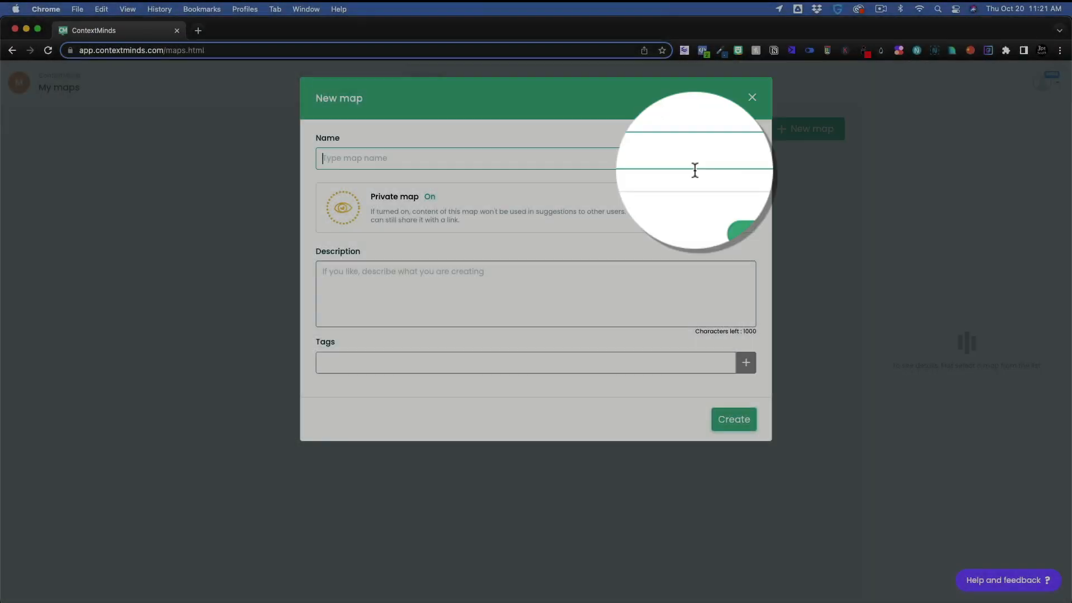
text(Mind M)
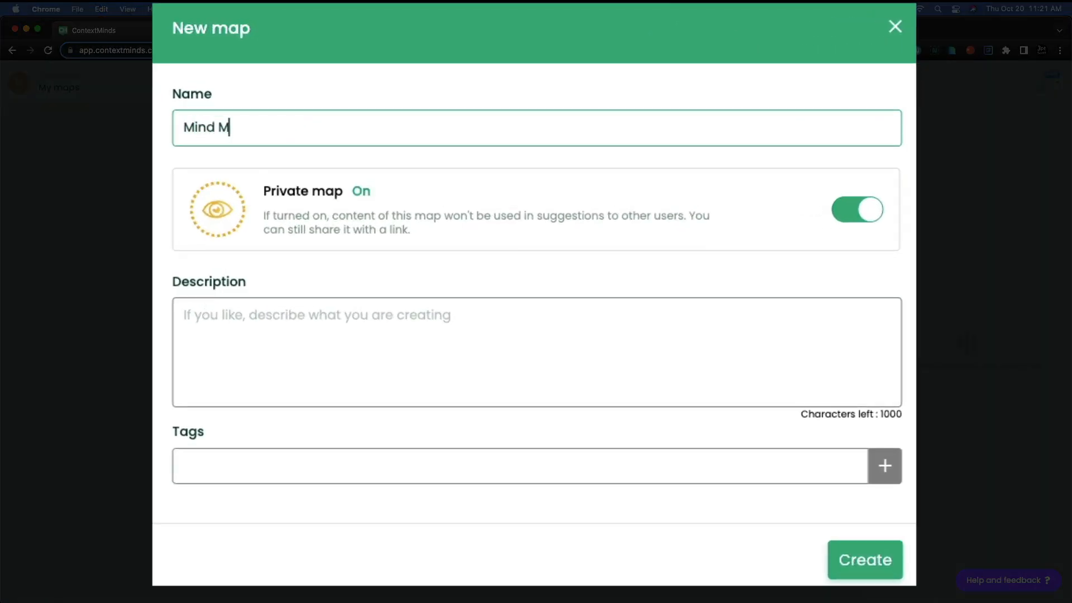
text(ap)
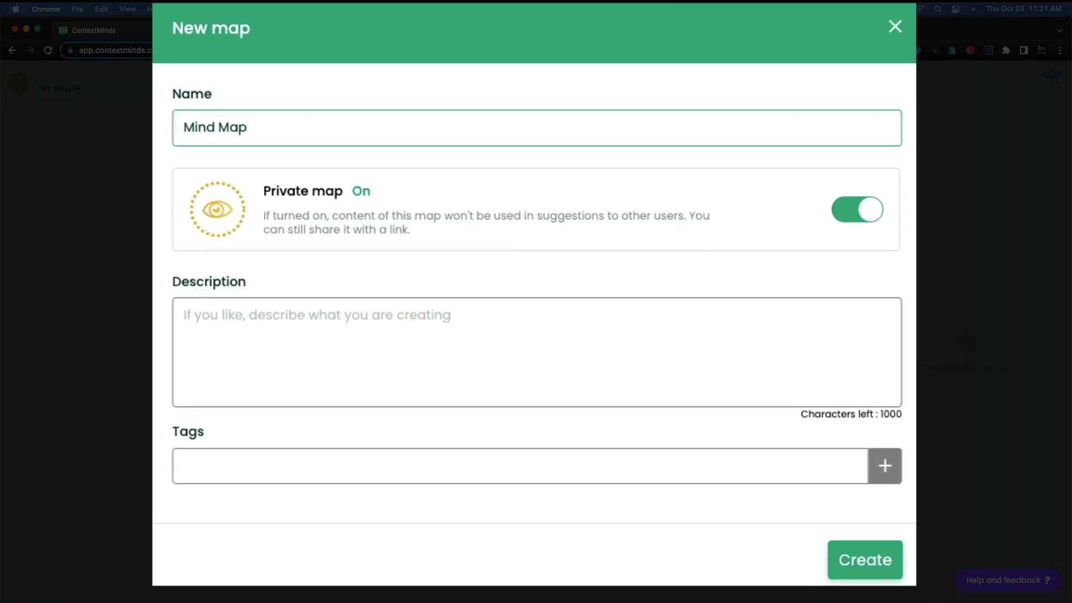
text(M)
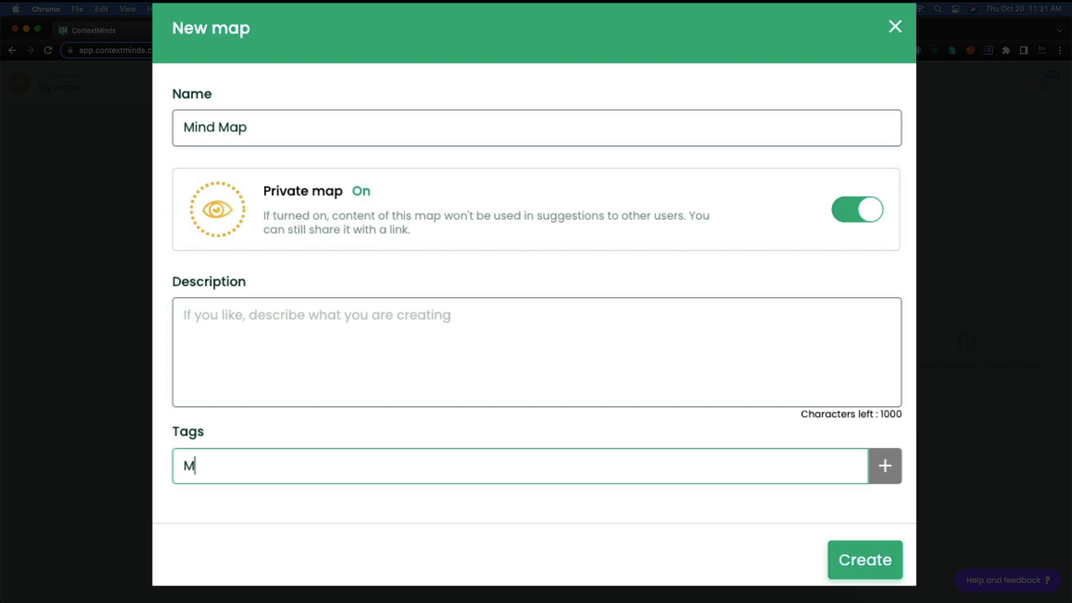
text(ind Map)
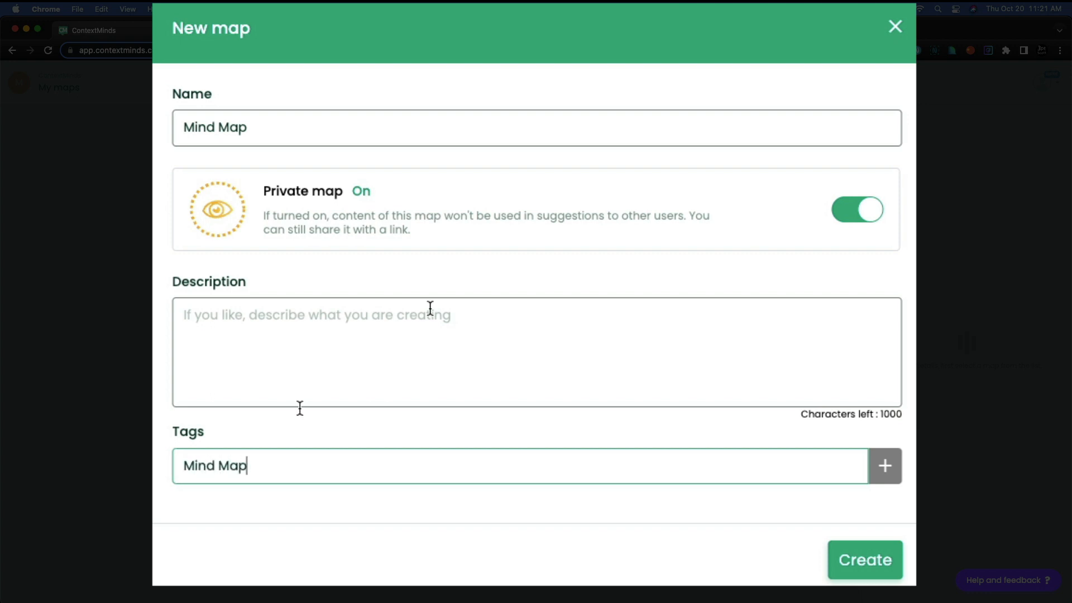
click(884, 466)
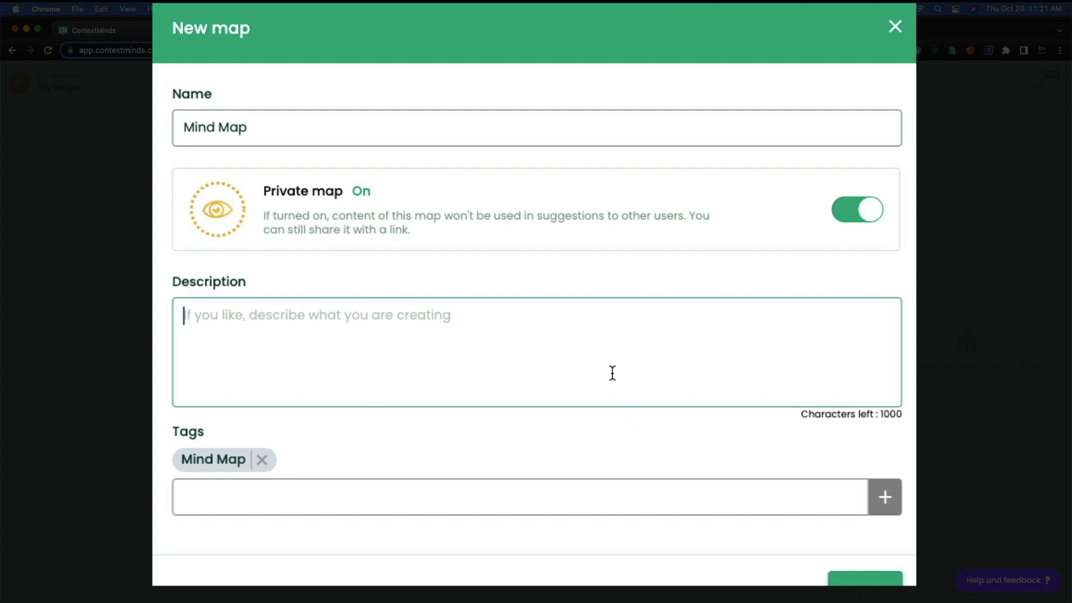
Step: Describe the map as 'What is a mind map and how to use it.'
text(What is a mi)
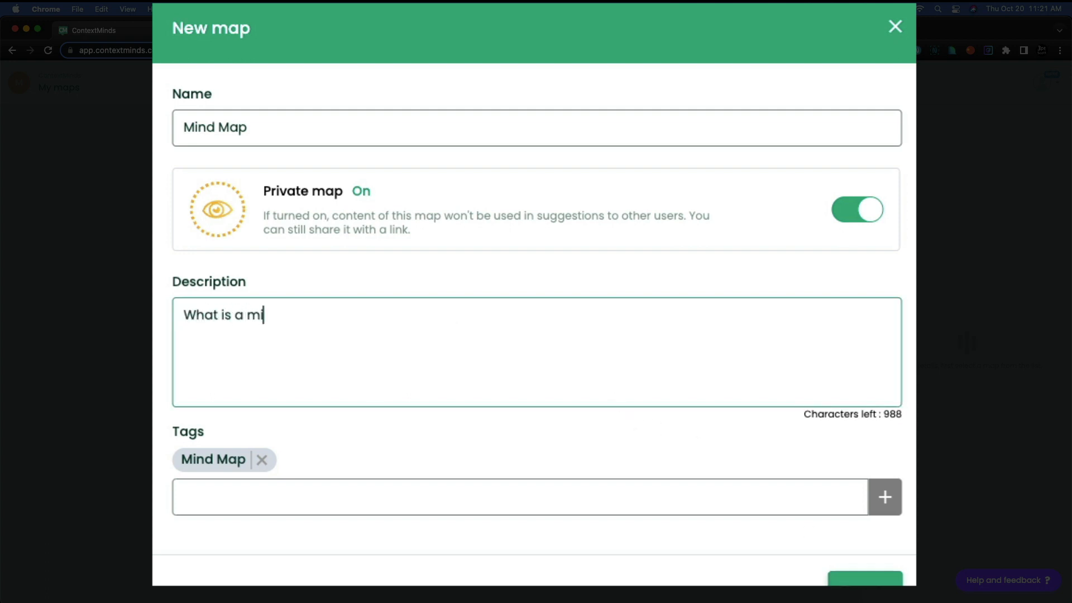
text(nd map and how to use)
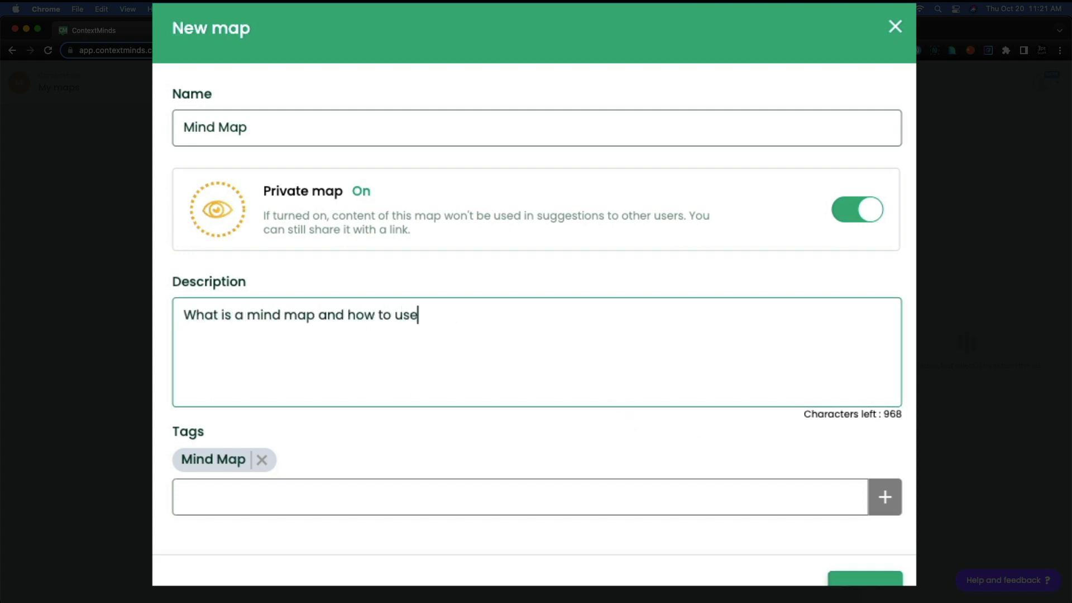
text(it.)
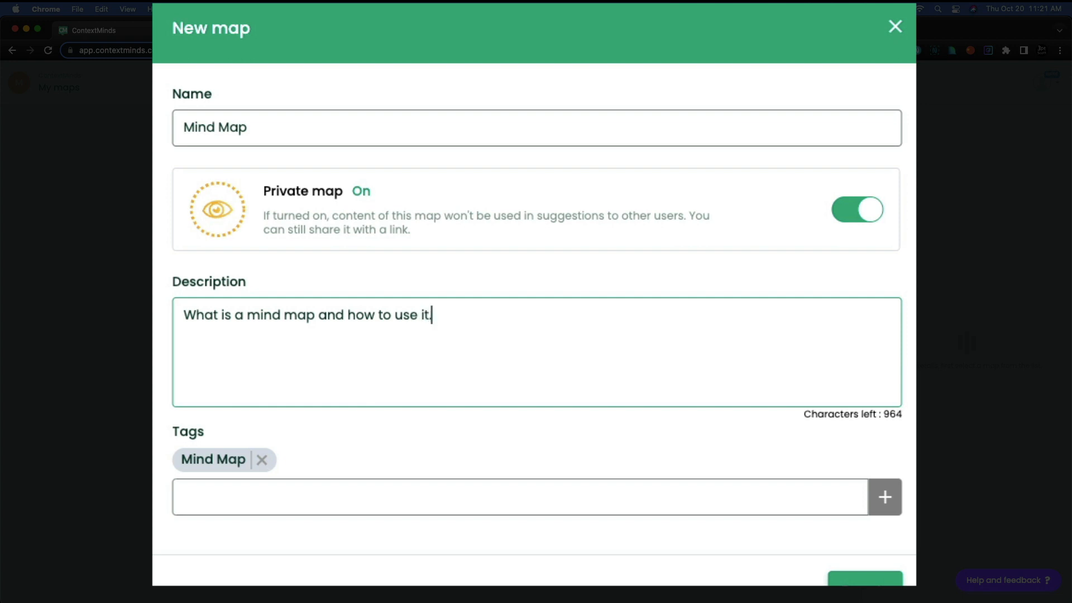
text(.)
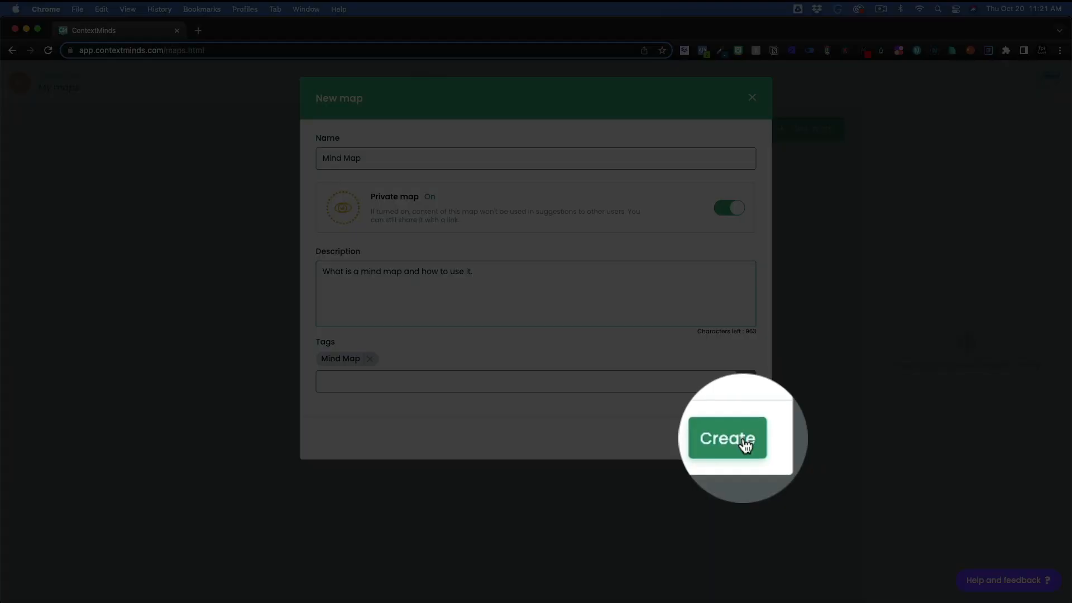
Step: Create the map and view keyword metrics for the 'mind map' related concept
click(726, 438)
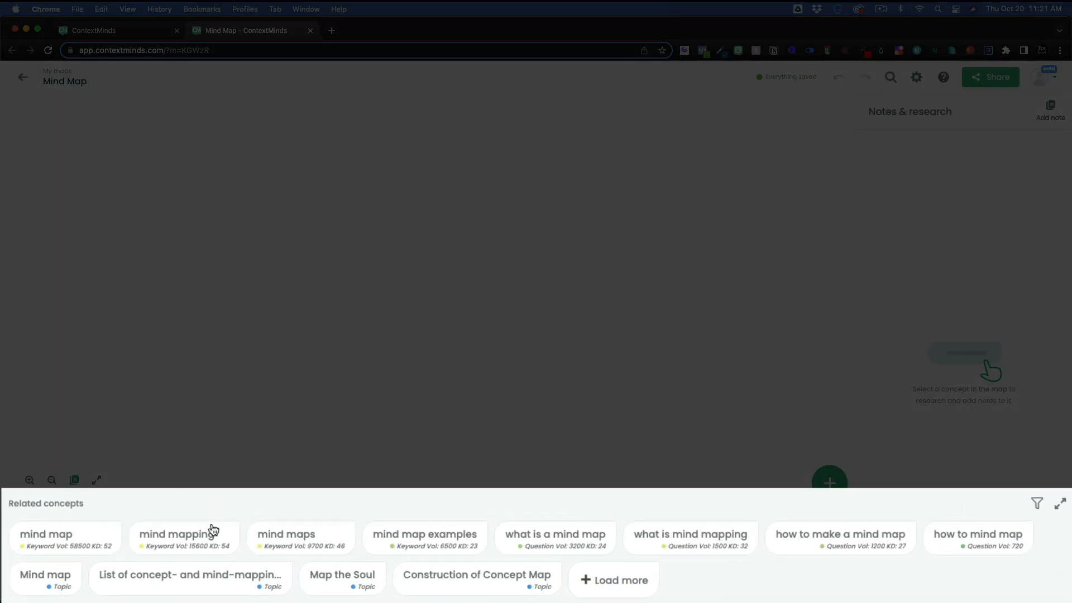
click(66, 537)
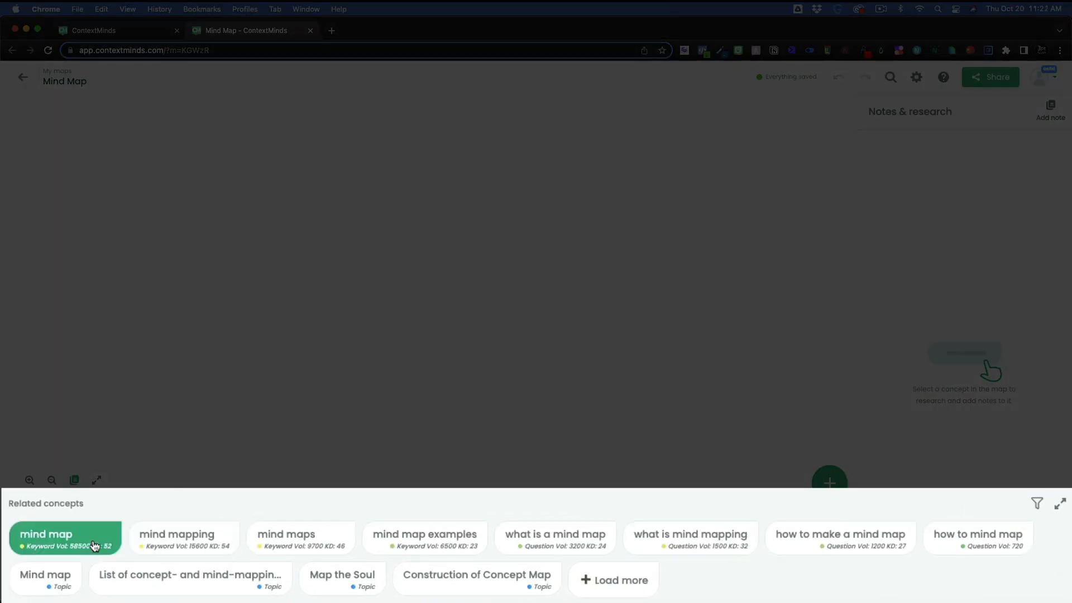
click(64, 537)
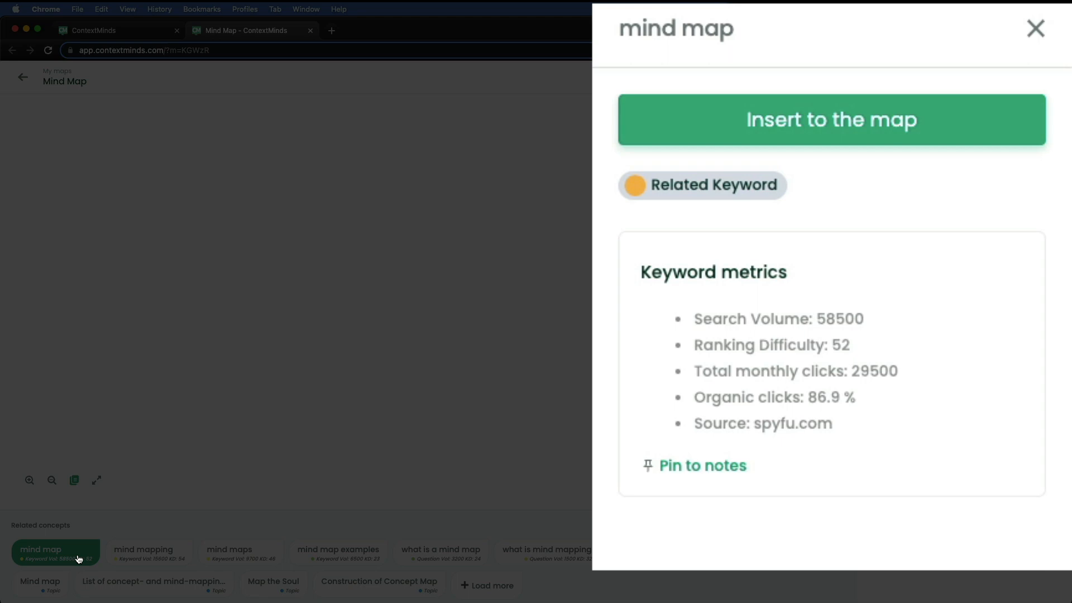
Step: Review the 'mind mapping' and 'mind maps' concepts, then insert 'mind map' onto the map
click(143, 551)
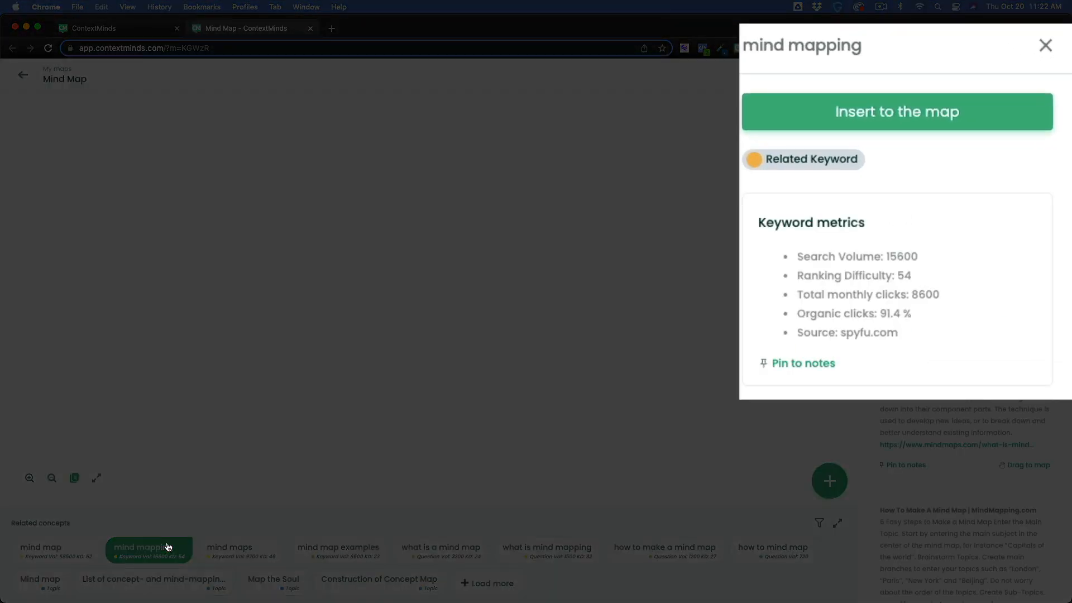
click(240, 547)
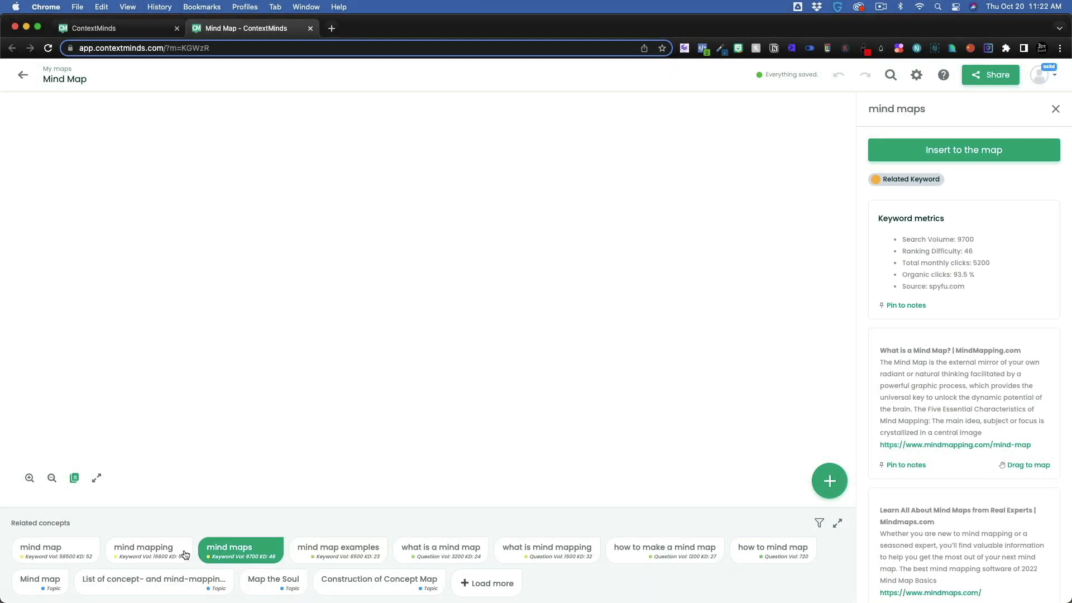
click(55, 548)
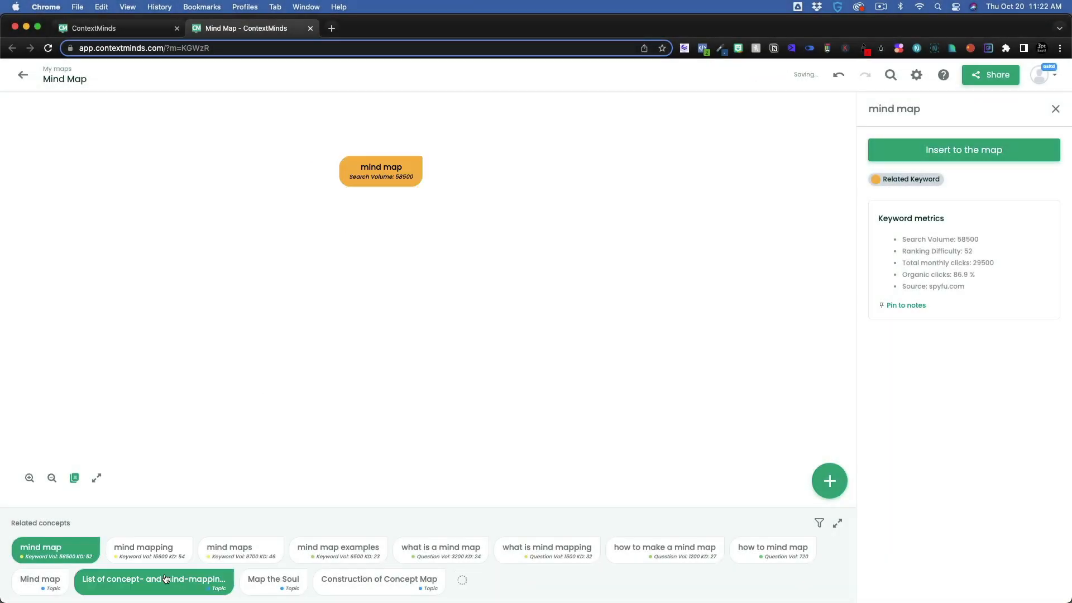
Step: Select the central mind map node and place Note-taking inside it
click(154, 580)
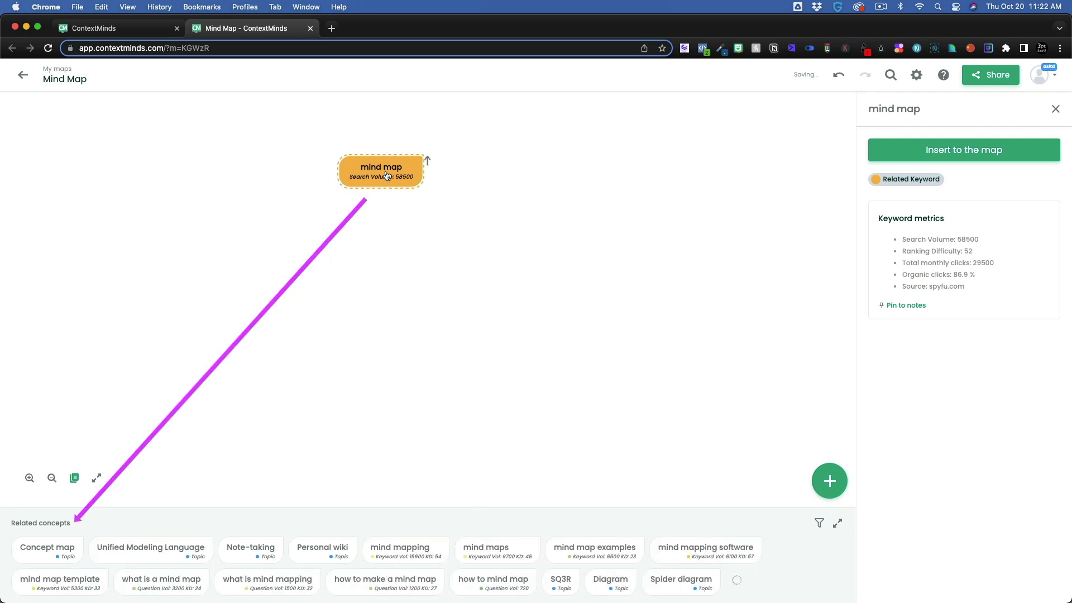
click(381, 170)
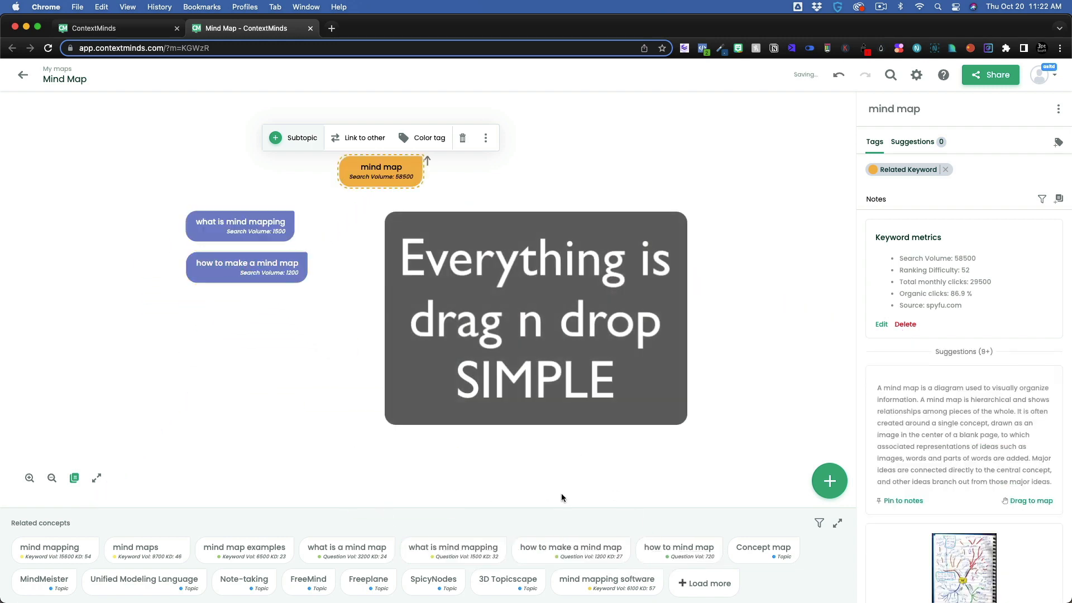
mouse_move(678, 547)
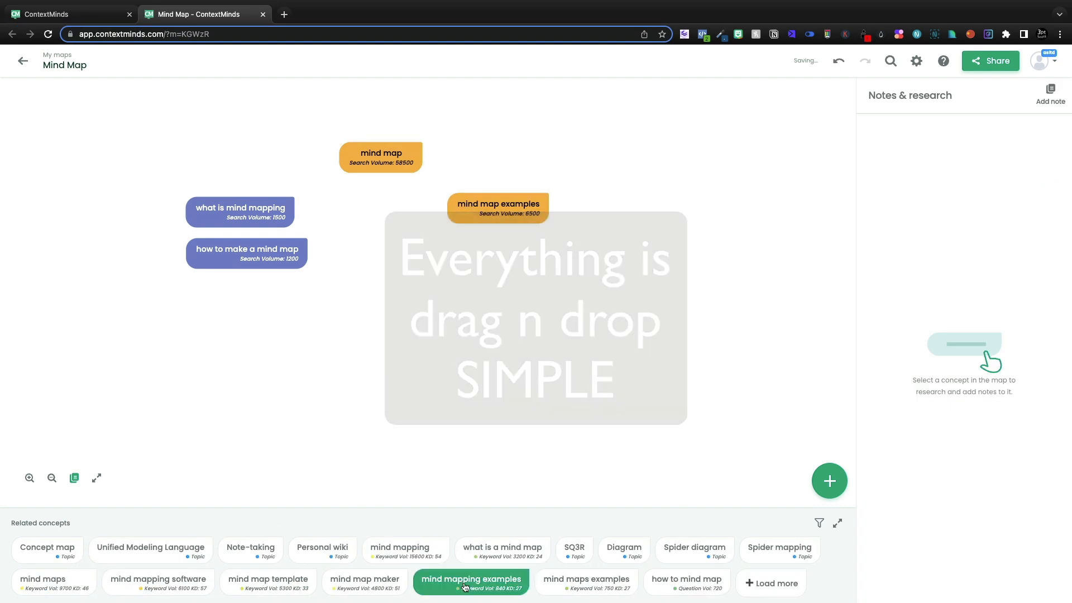
click(381, 157)
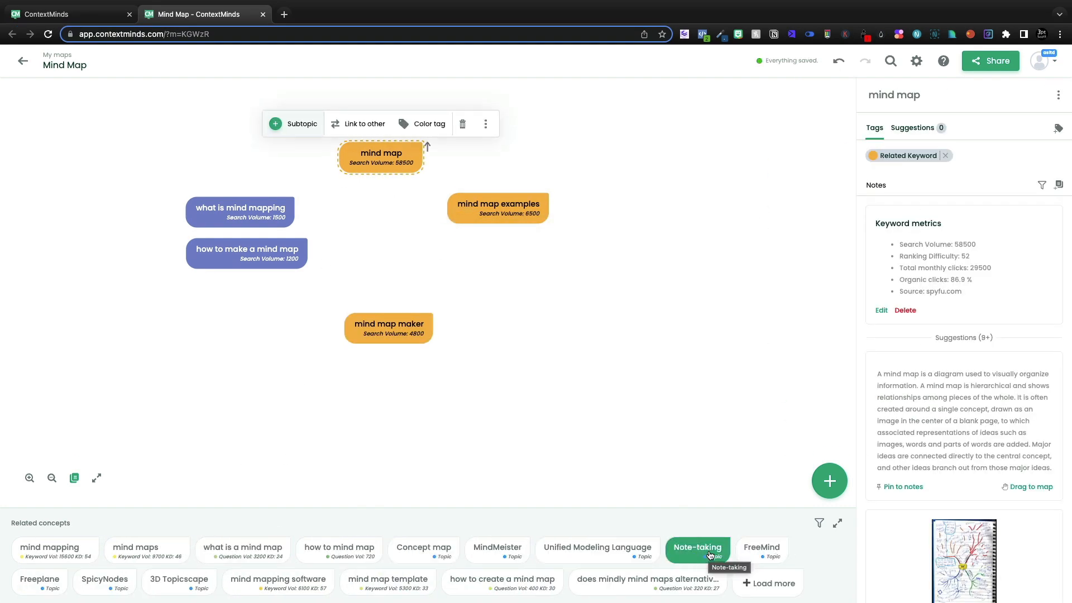
click(696, 547)
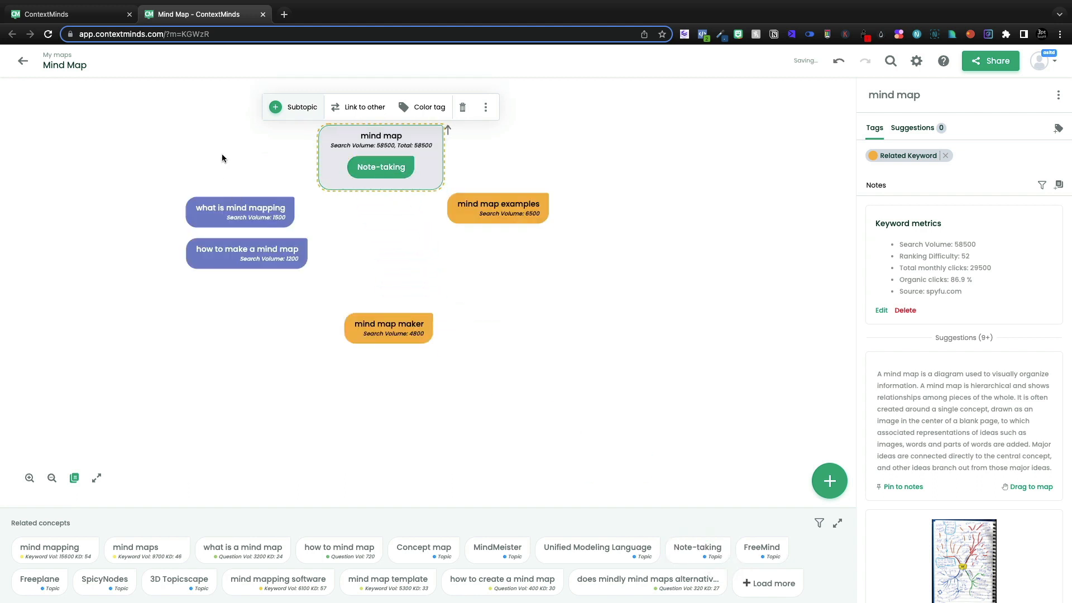
Step: Search for a concept by name and arrange the mind map examples group beside the central node
click(830, 480)
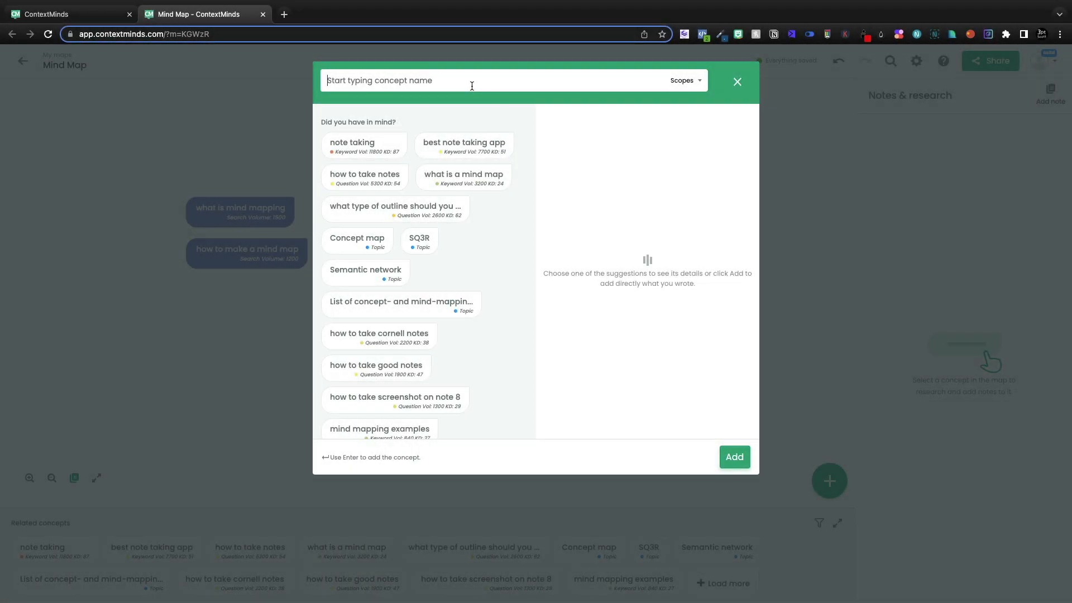
click(737, 82)
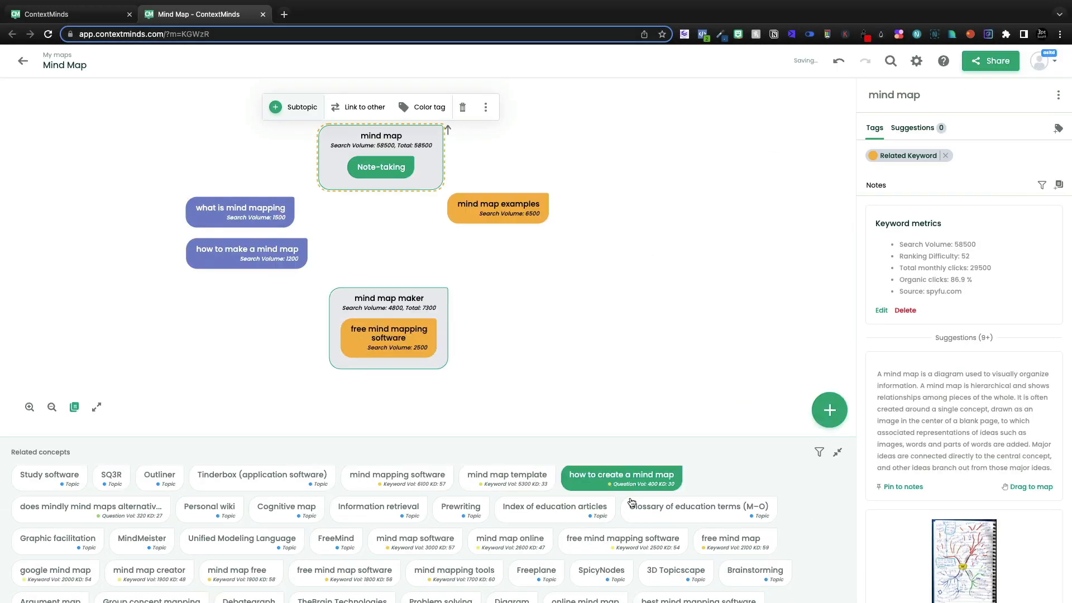
click(498, 208)
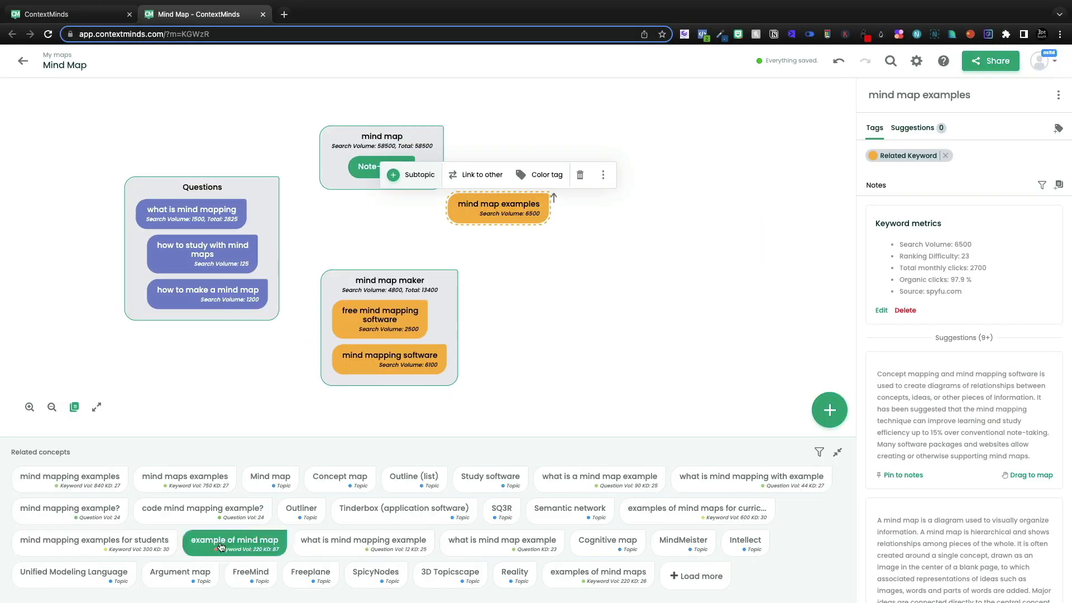
click(382, 135)
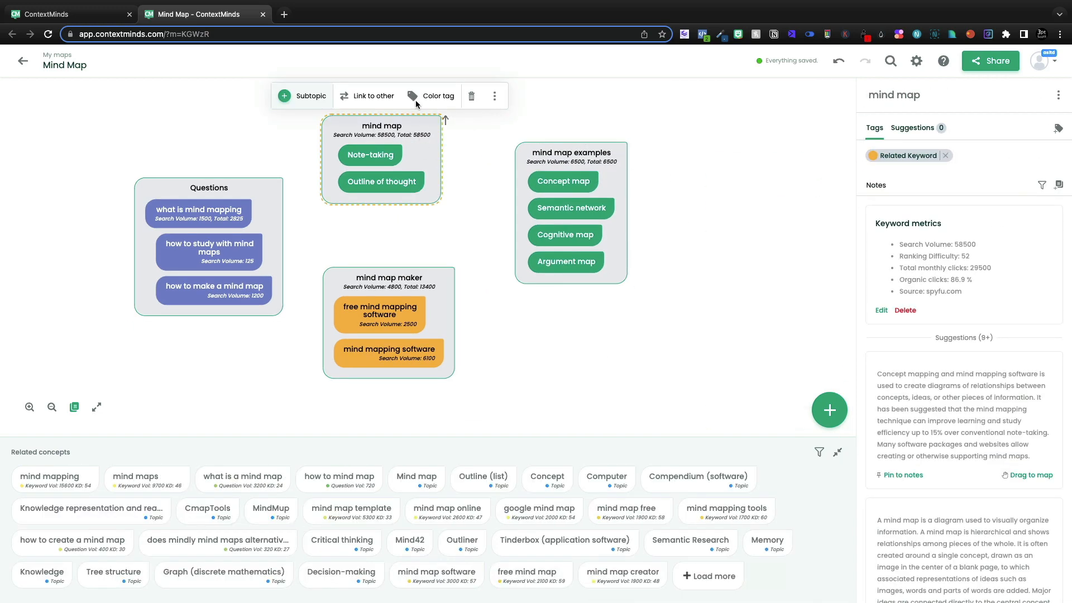
Step: Link the mind map concept to mind map examples and to Questions
click(373, 96)
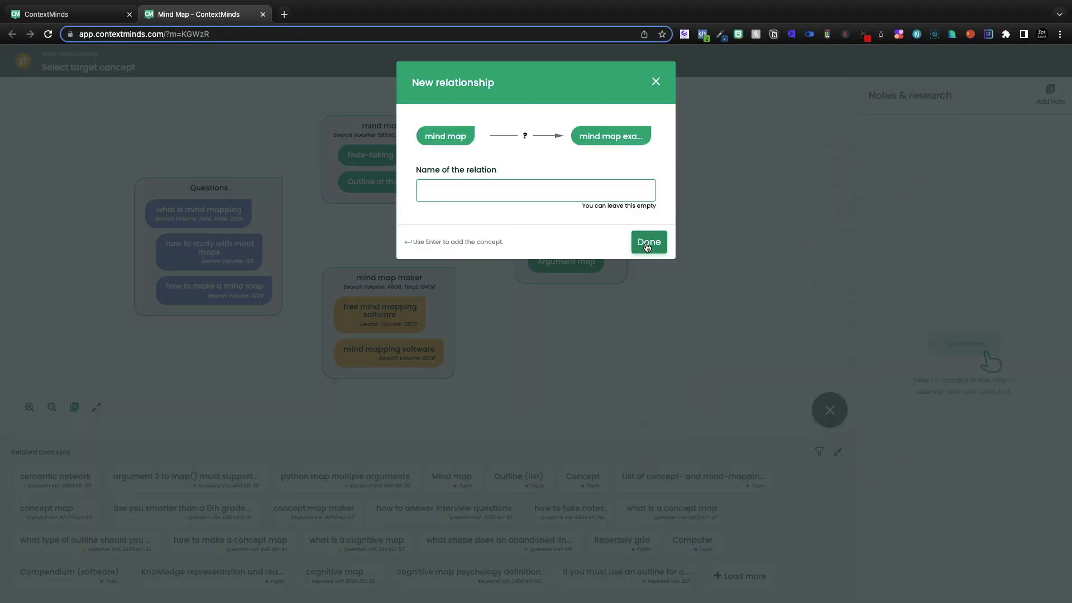
click(647, 242)
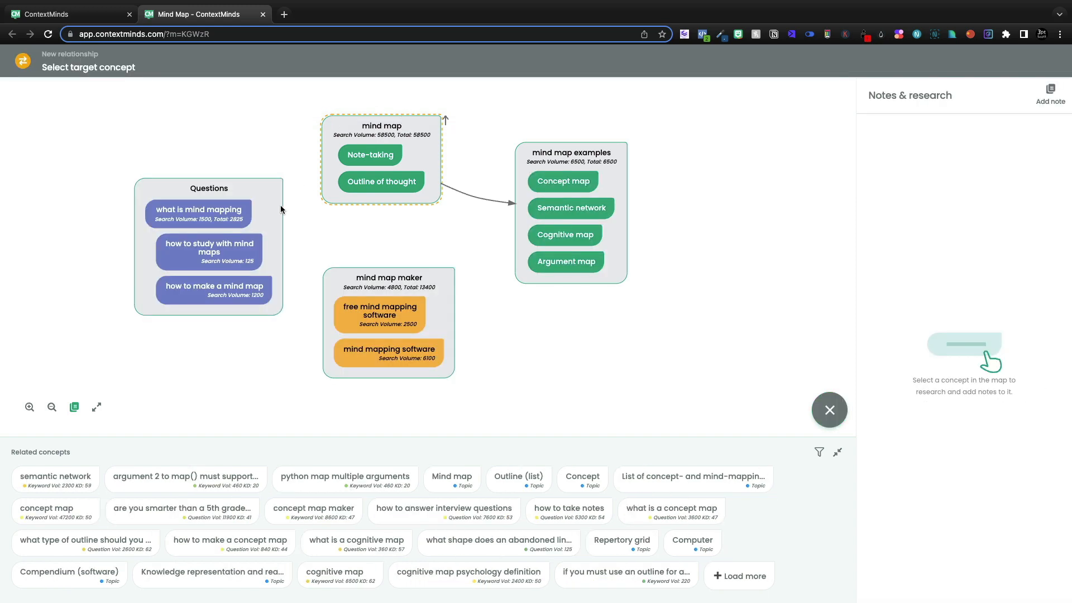
click(829, 410)
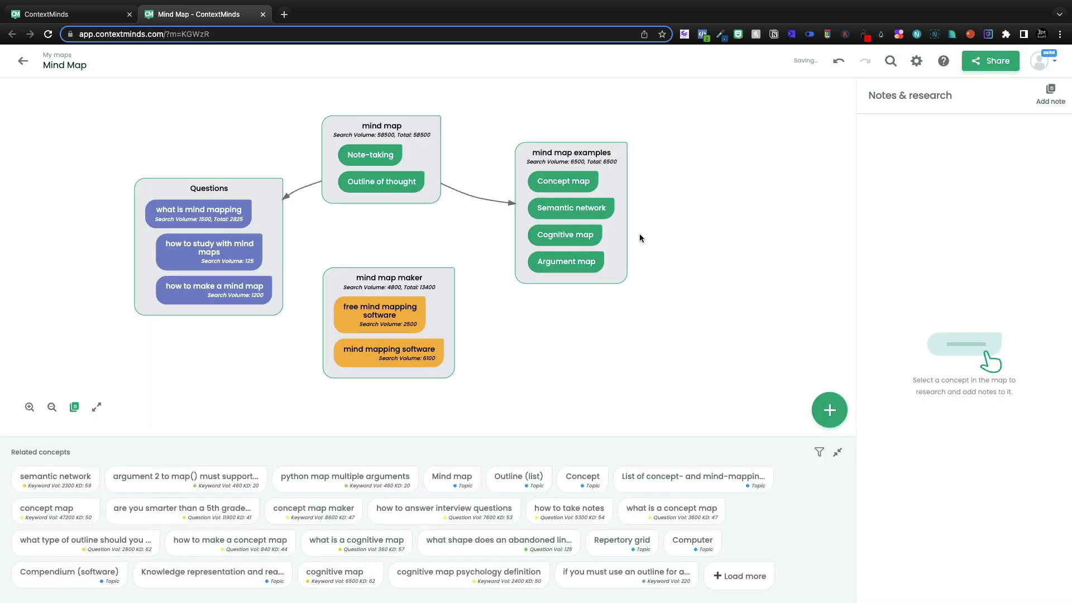
Step: Link mind map to mind map maker with the relation label 'Do it yourself'
click(381, 125)
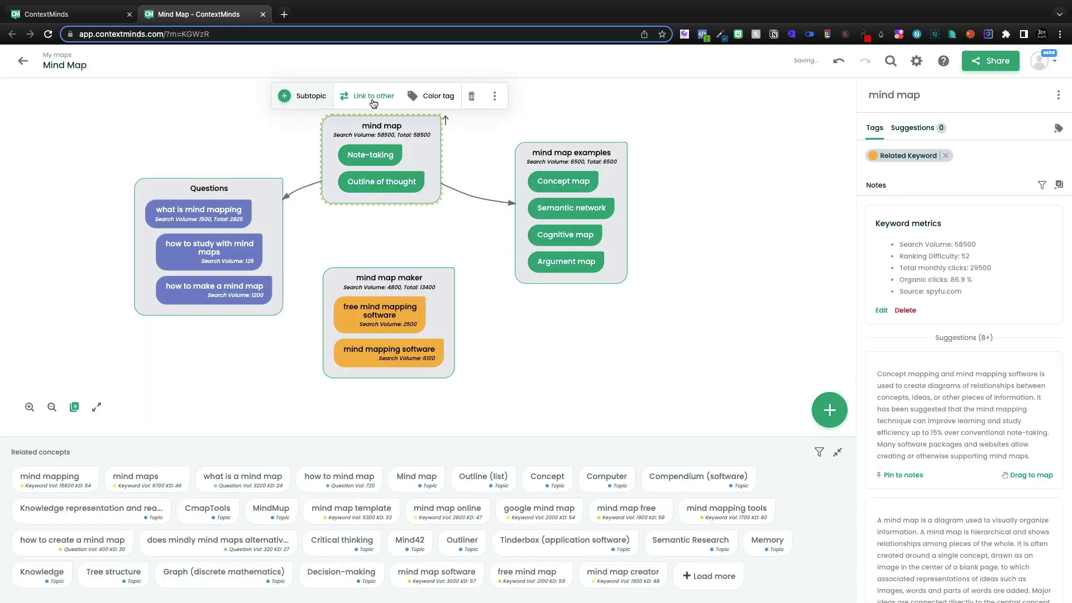
click(371, 96)
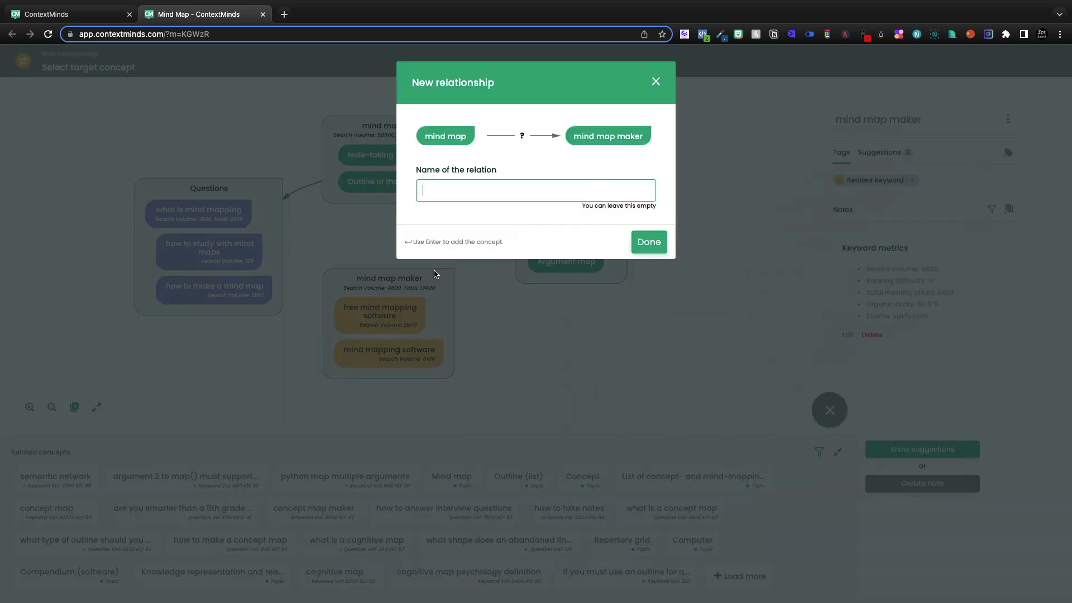
text(c)
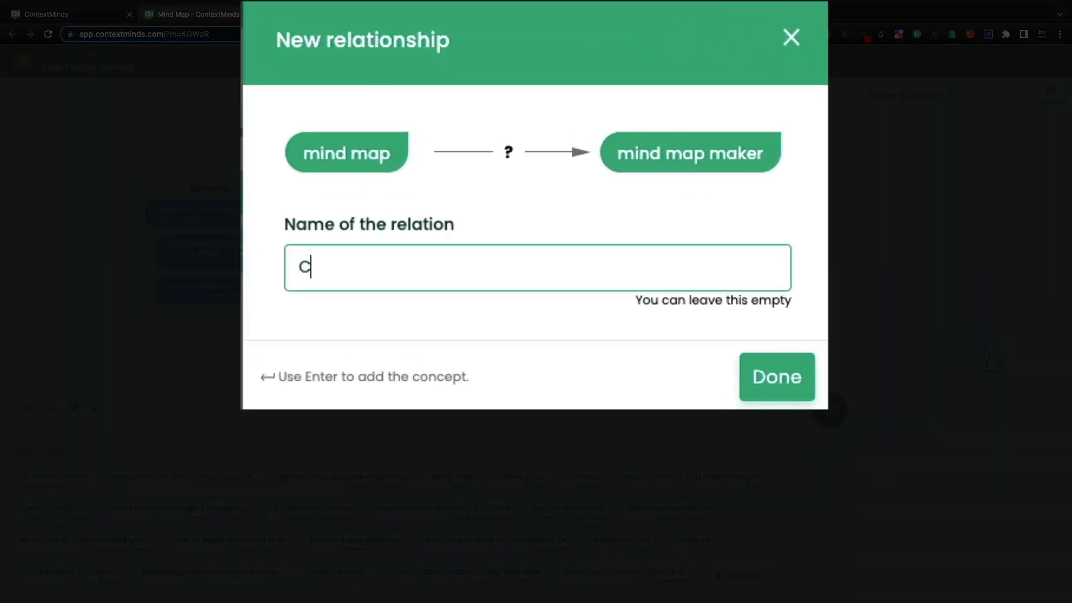
text(Do it yours)
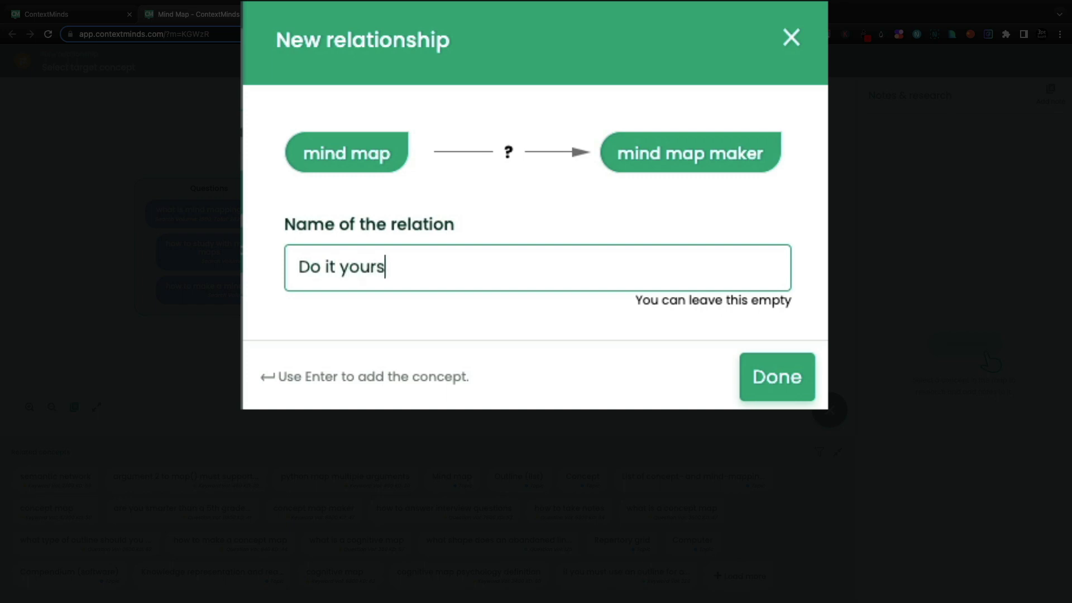
click(775, 376)
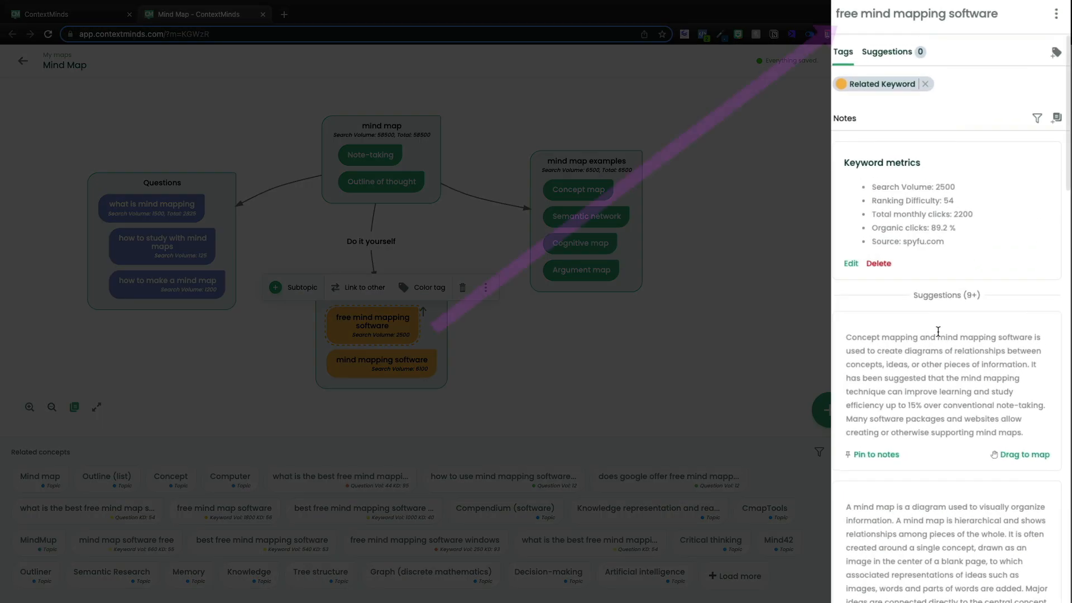
Step: Pin suggested notes to free mind mapping software and the Concept map definition
scroll(down, 3)
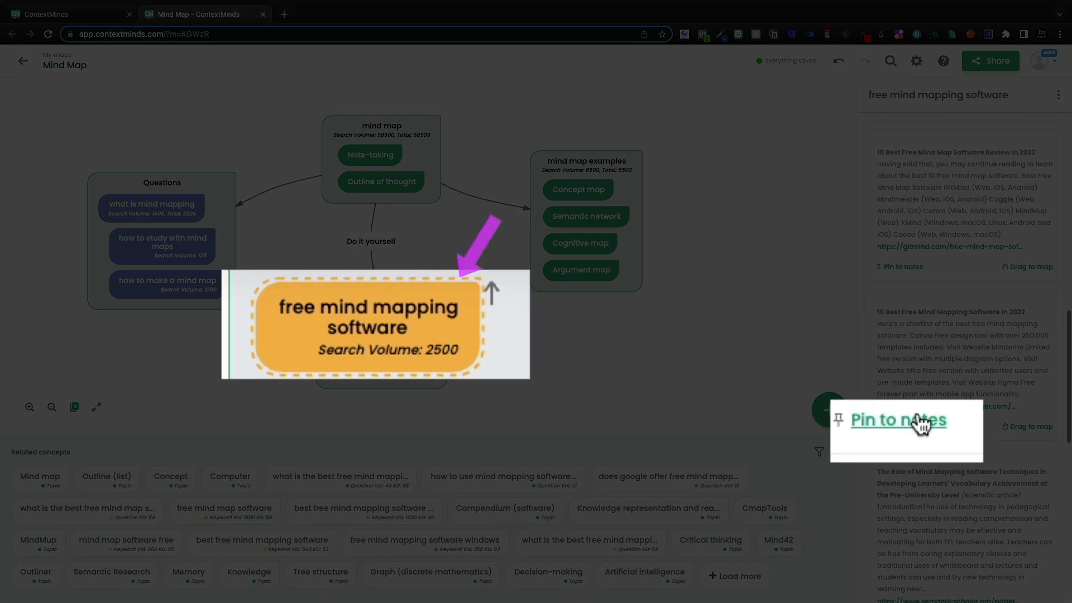
click(897, 420)
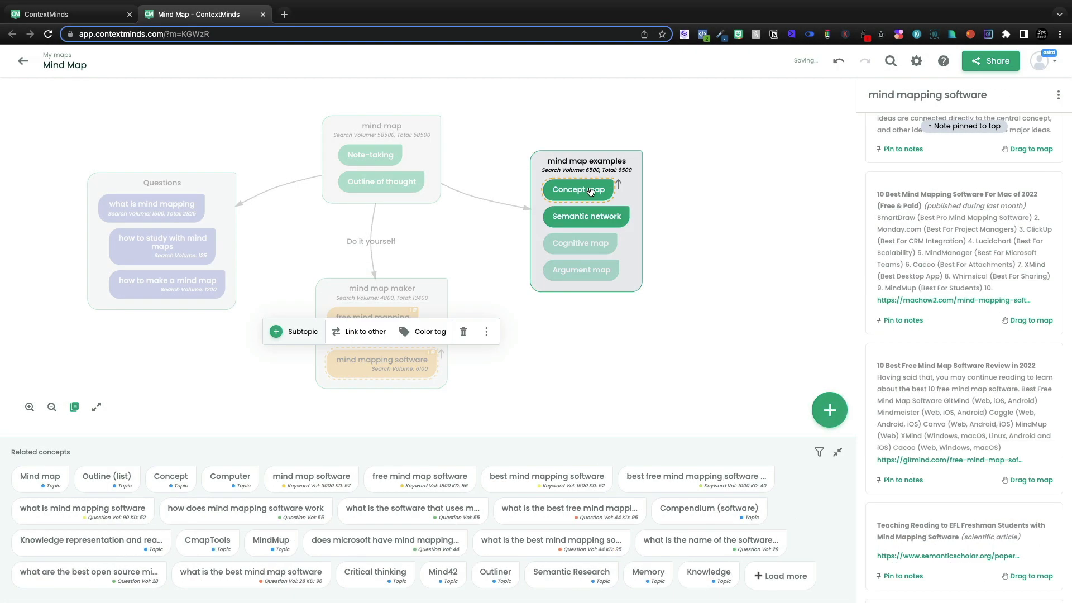
click(578, 190)
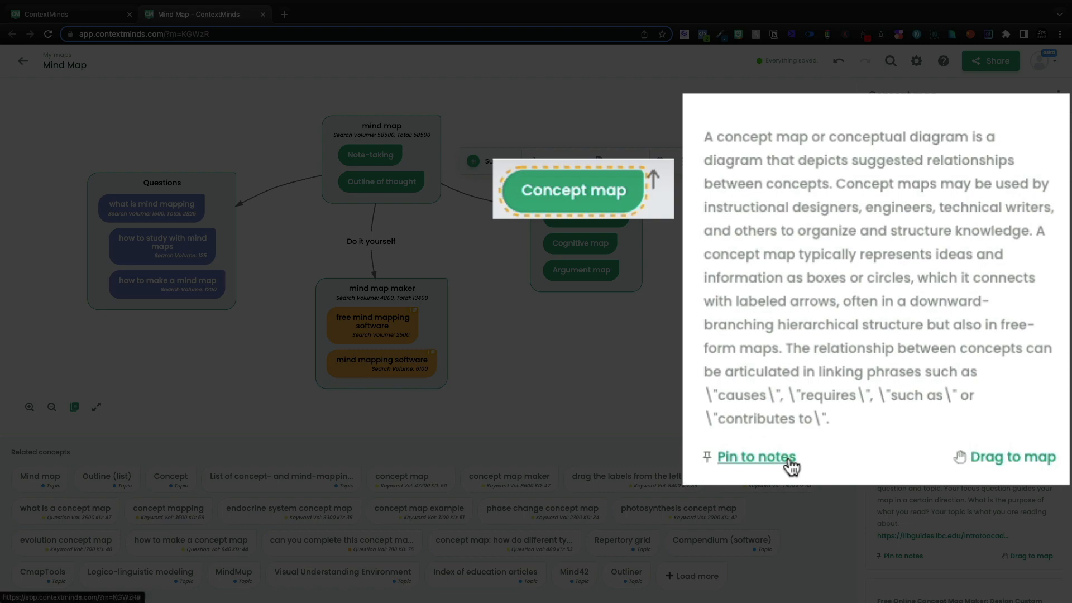
click(756, 456)
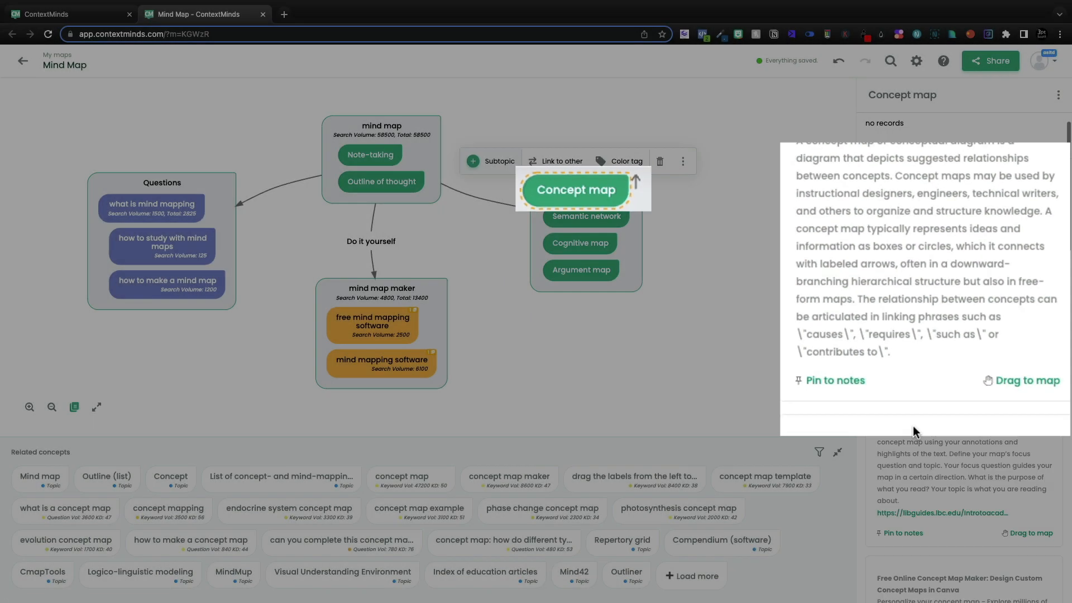
Step: Pin a research note to the Cognitive map concept
click(580, 242)
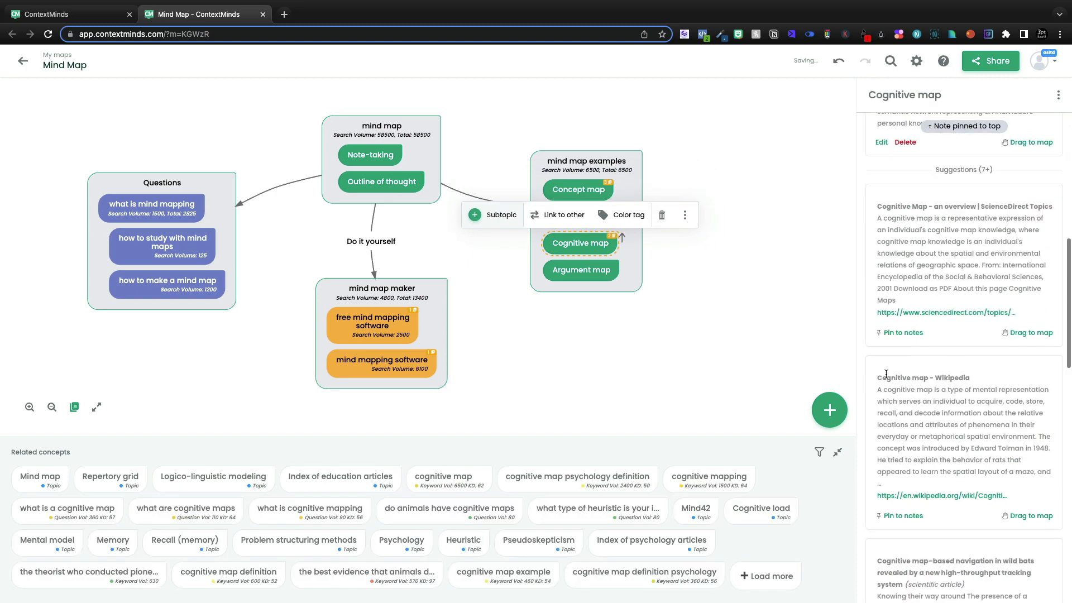
click(581, 269)
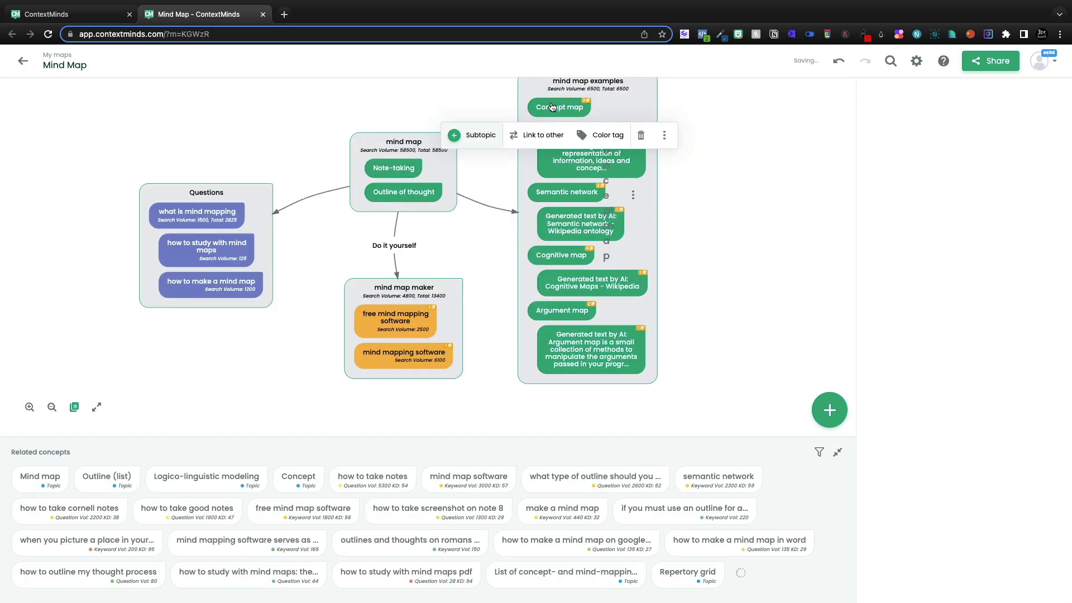
Step: Create an 'ai text' colour tag and apply it to the generated text note
click(605, 136)
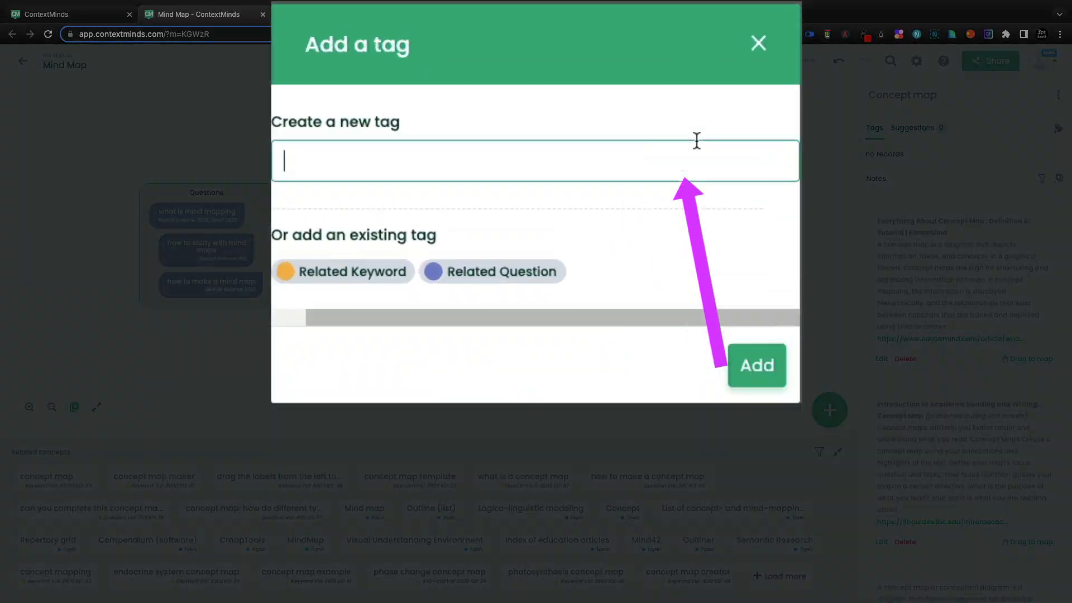
click(756, 364)
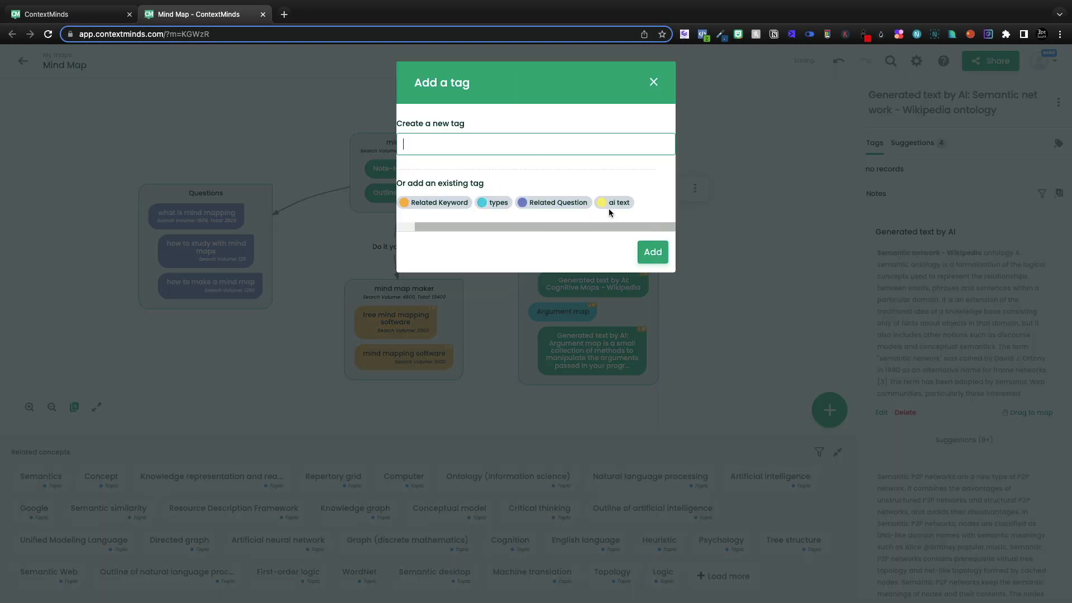
click(652, 81)
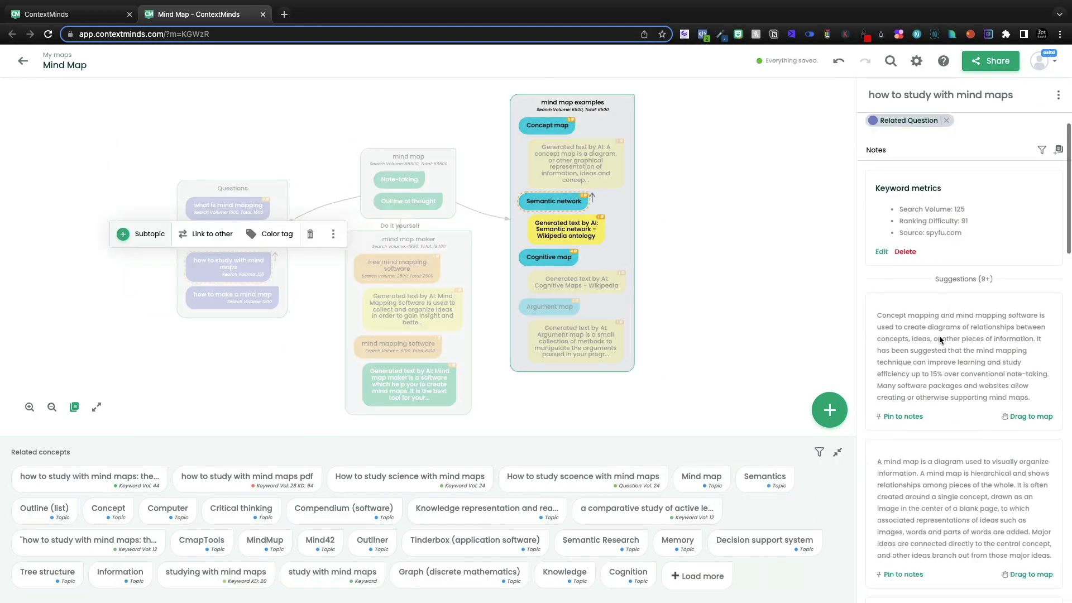
click(232, 297)
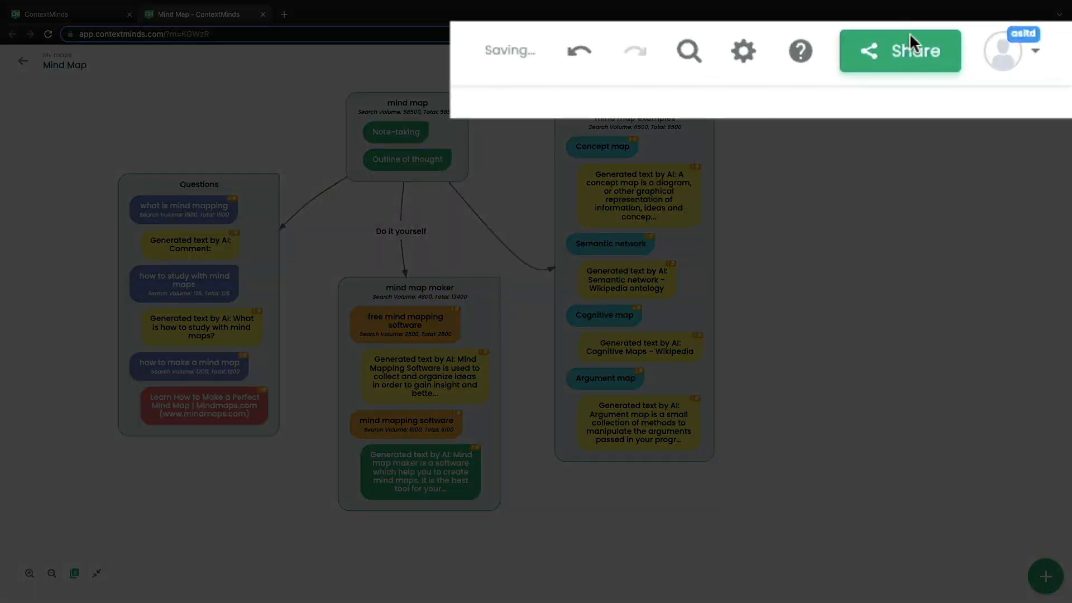
Step: Copy the share link, test it in an incognito window, then close that window
click(898, 50)
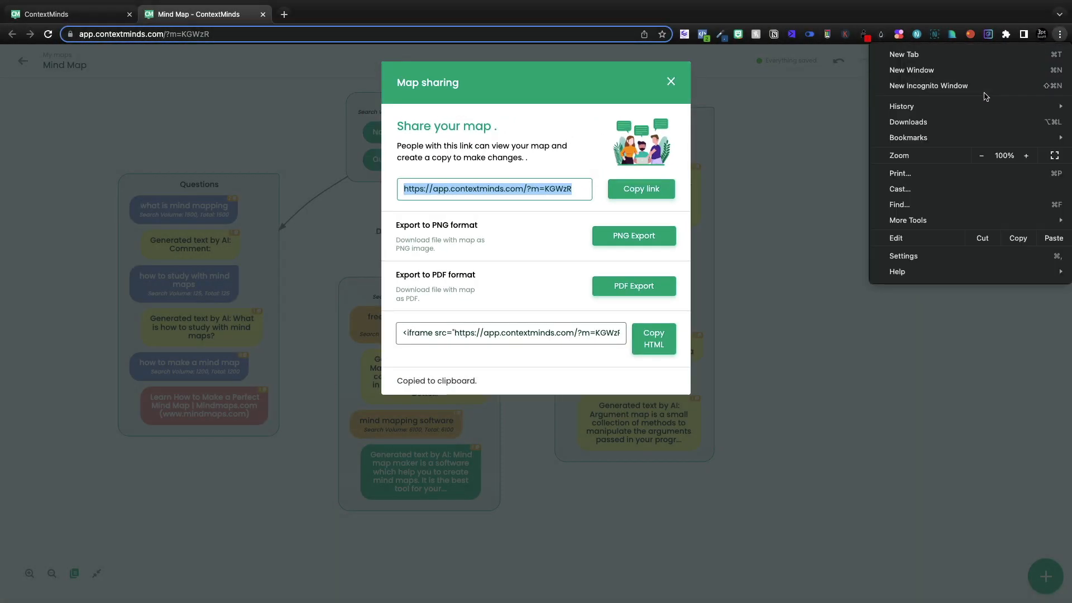
click(928, 86)
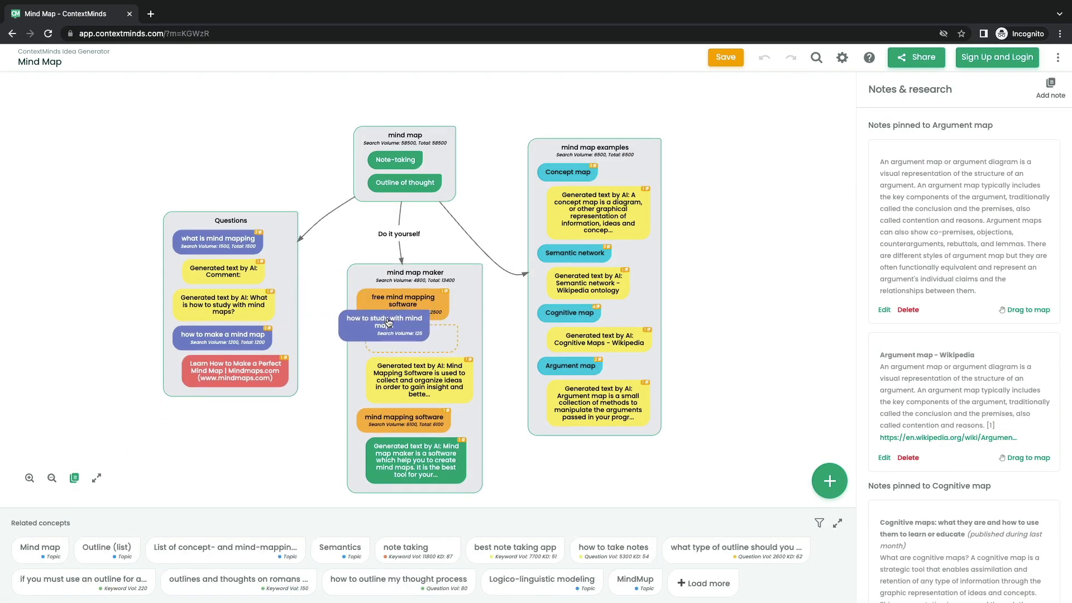
drag(404, 182, 157, 92)
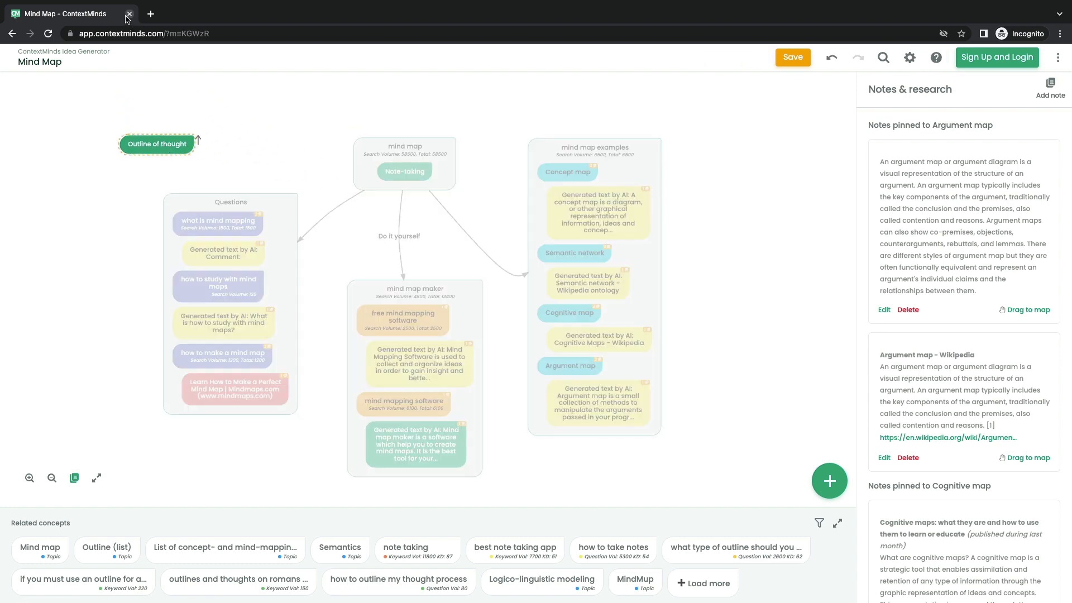
click(128, 13)
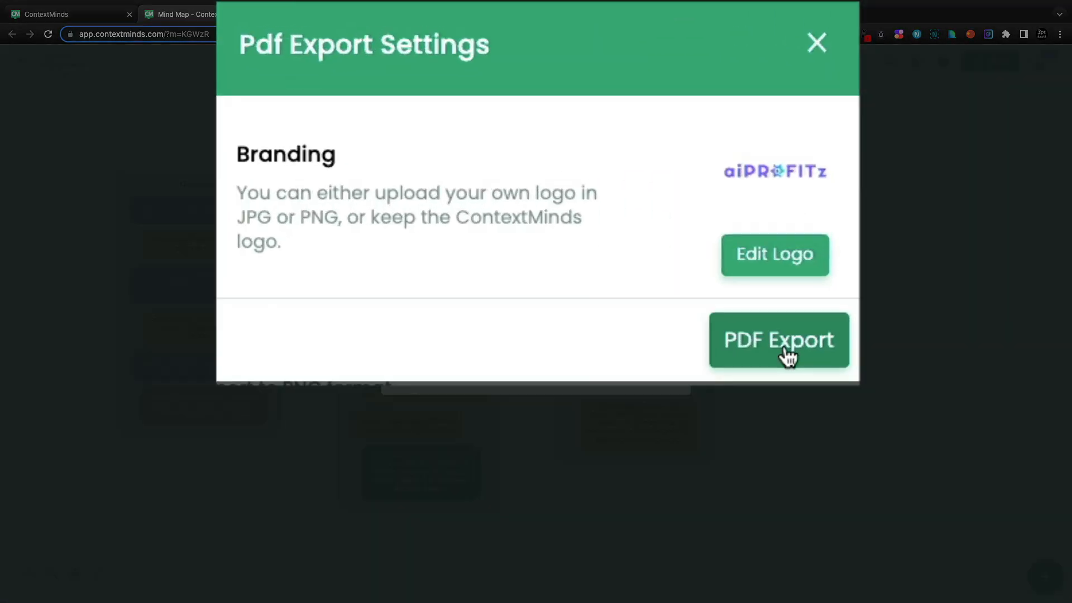
Step: Export the map as a PDF with the uploaded aiPROFITz logo
click(778, 340)
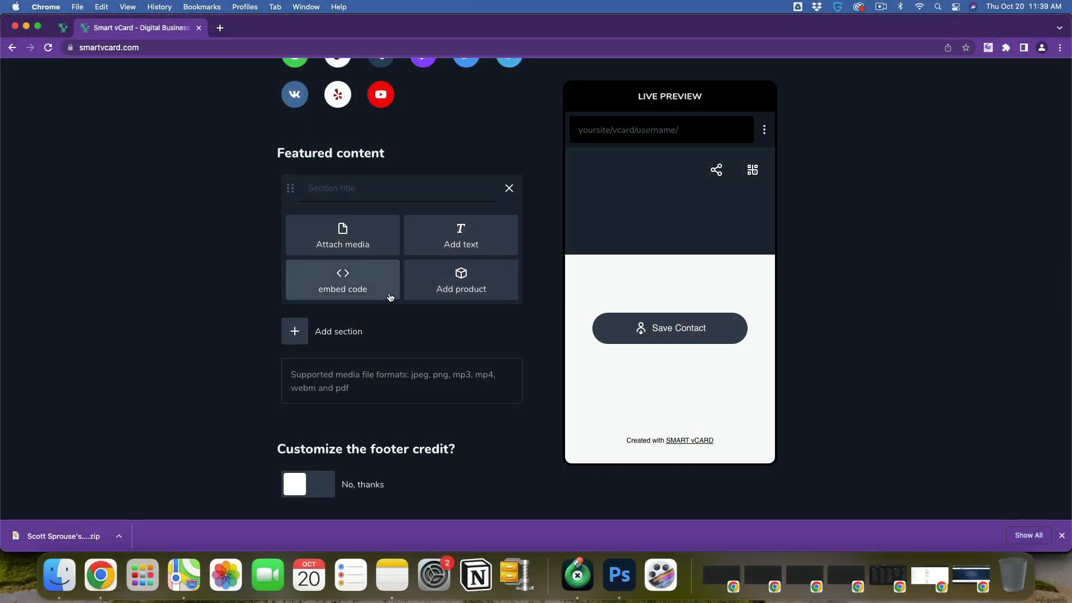
Step: Embed the map's iframe in Featured content titled 'Mind Map of Mind Mapping'
click(341, 280)
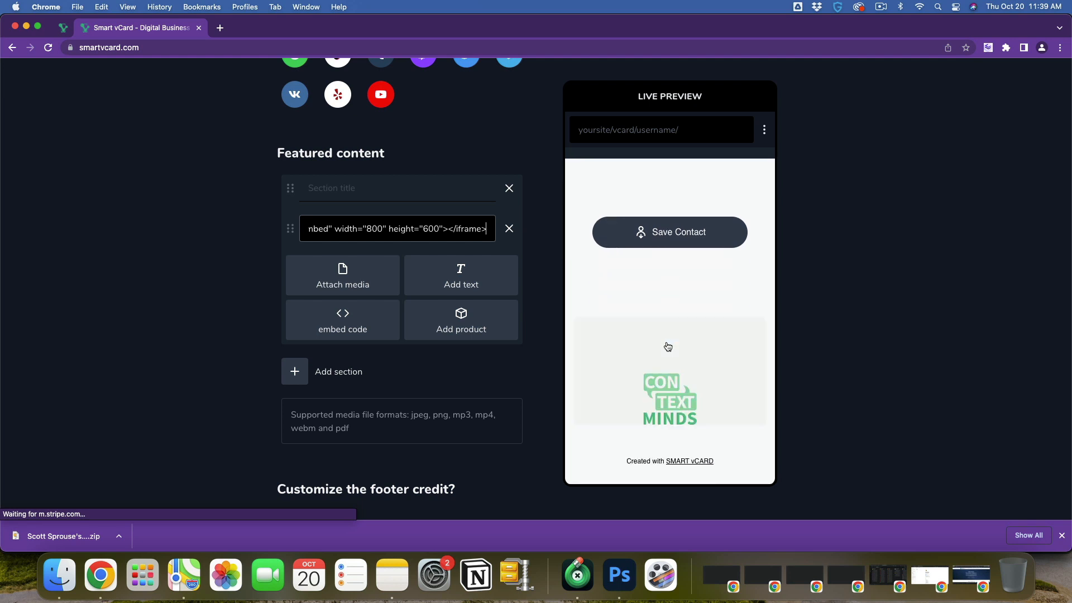
scroll(down, 3)
text(Mind Map of Mind Ma)
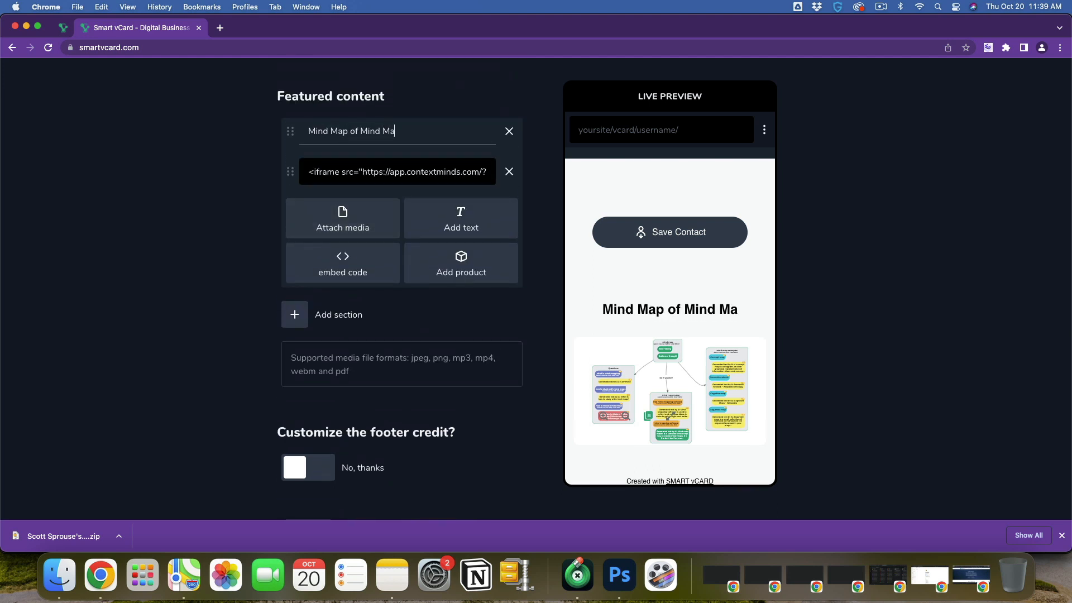
text(pping)
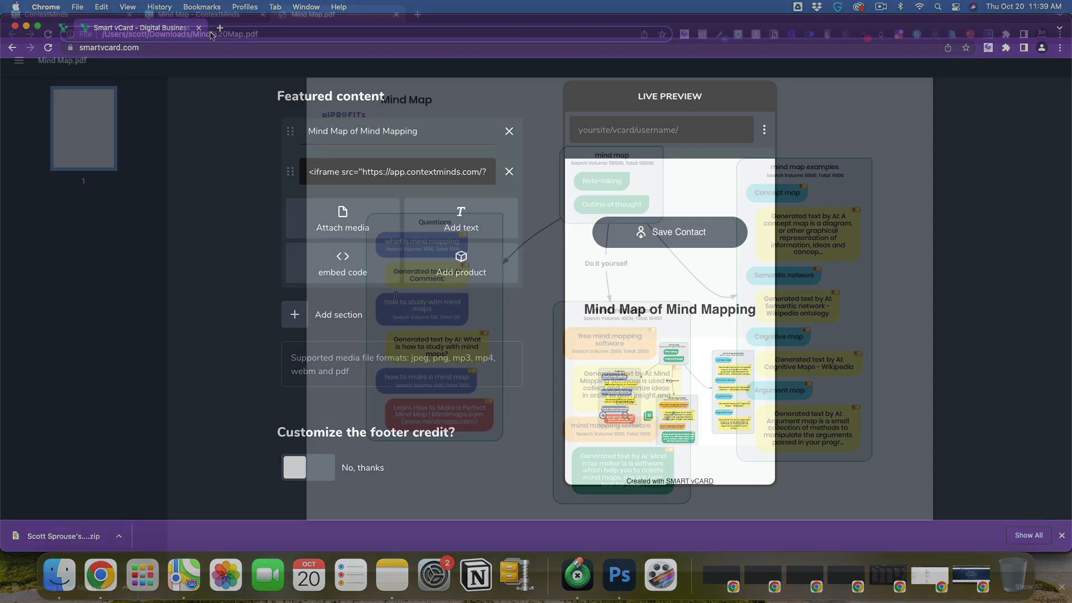
Step: Review the exported Mind Map.pdf in its tab, then close it
click(310, 14)
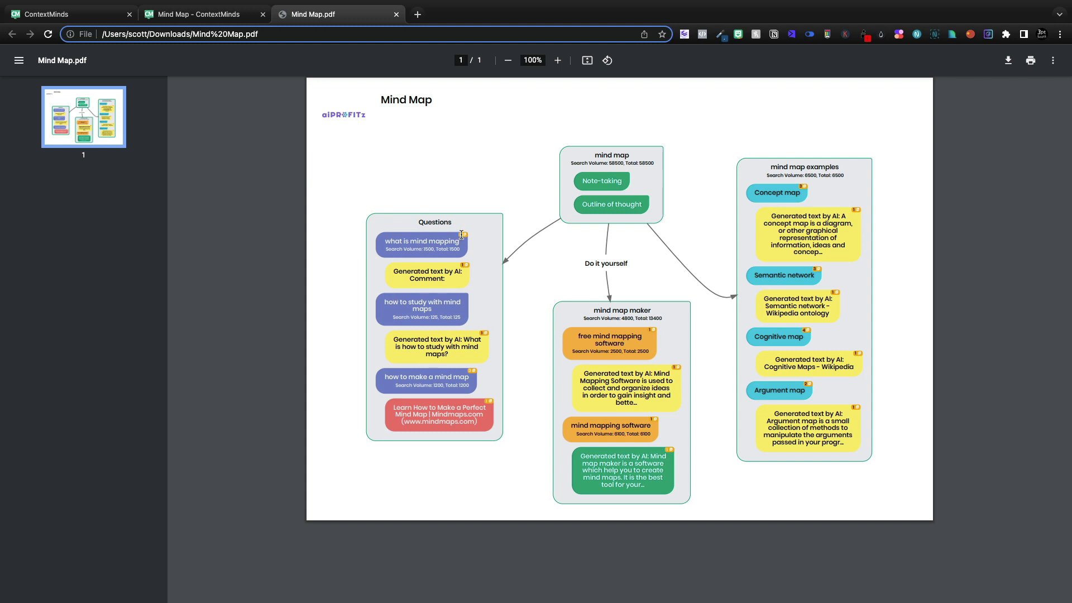
mouse_move(452, 289)
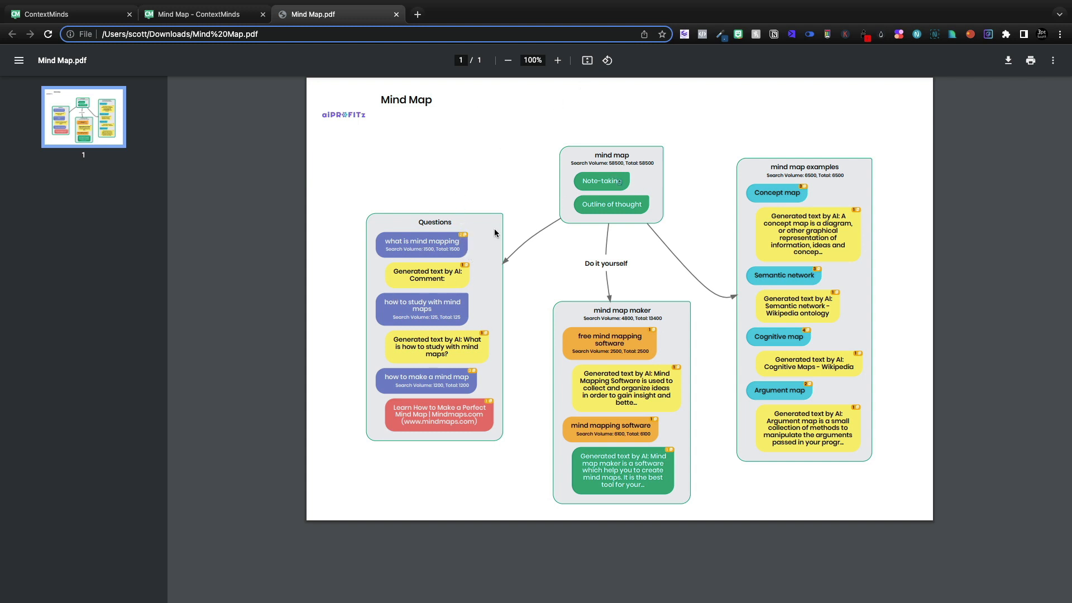
mouse_move(462, 236)
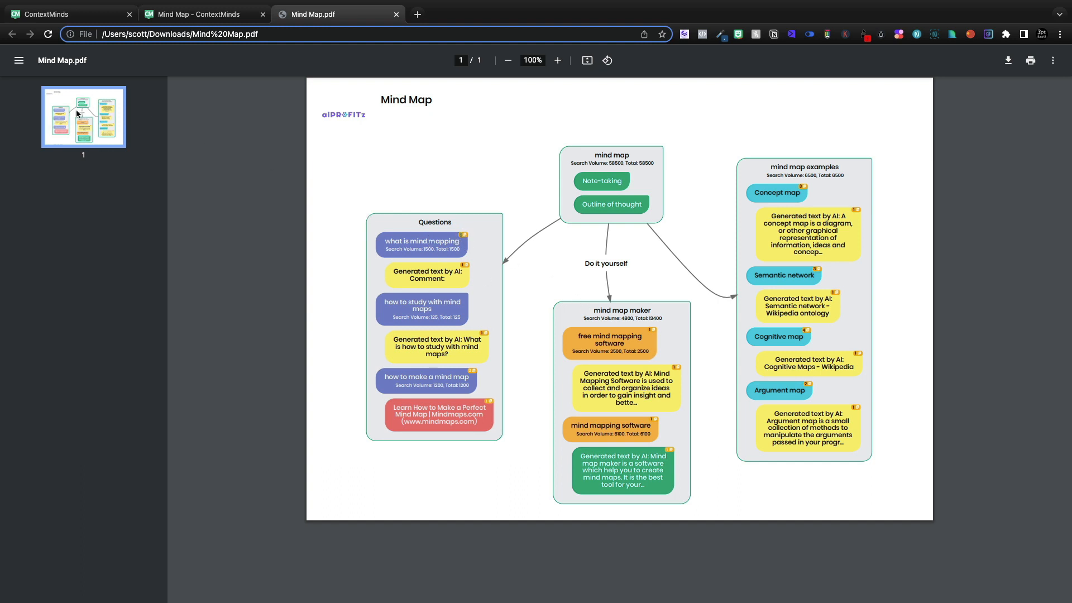
mouse_move(412, 187)
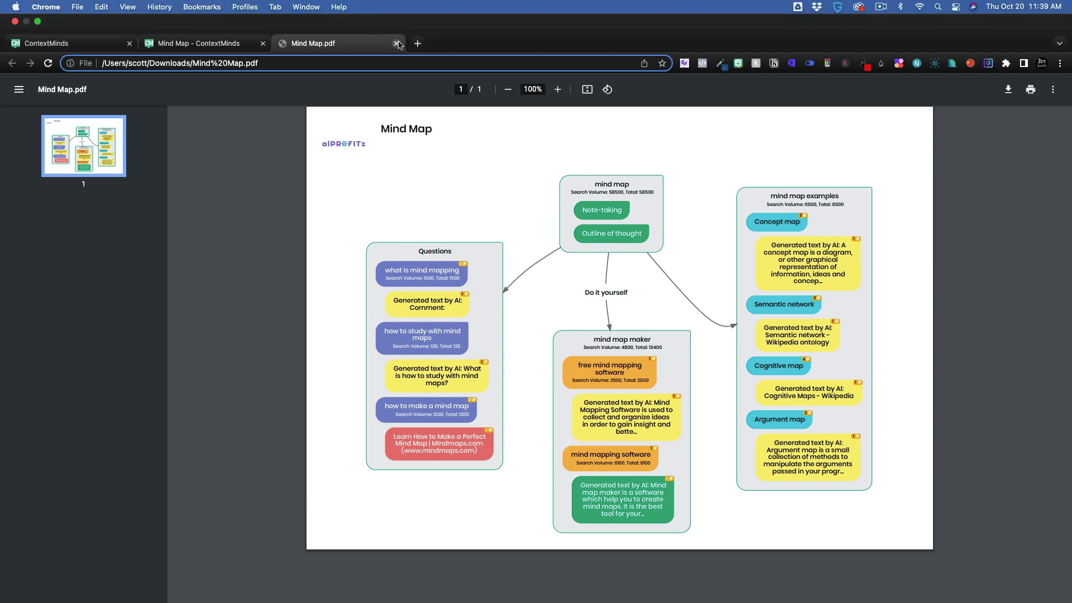
click(397, 44)
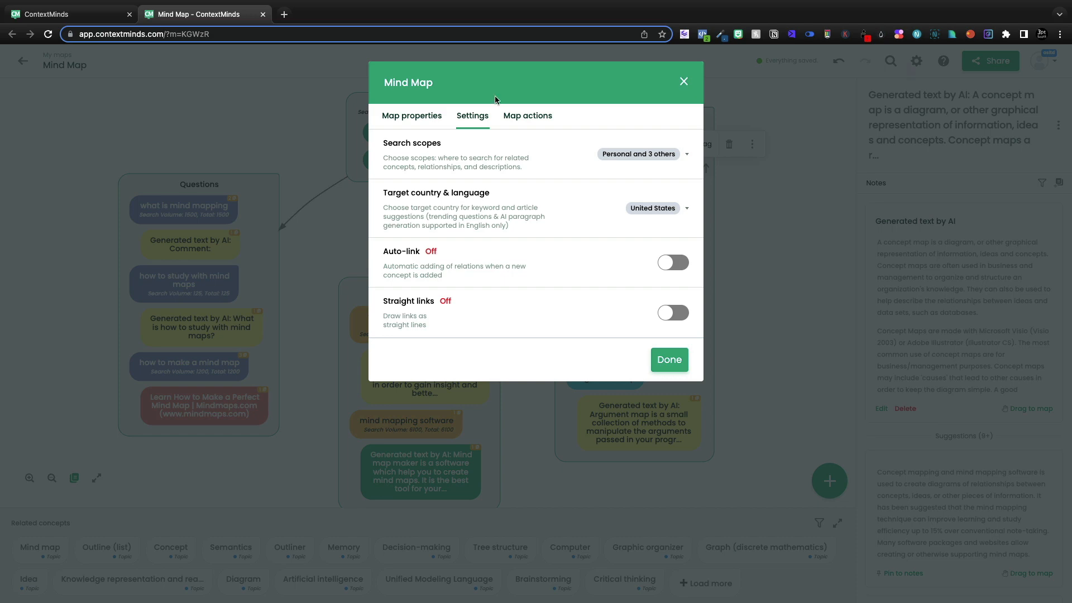
Step: Export the Mind Map as a text outline and create a copy of it
click(528, 115)
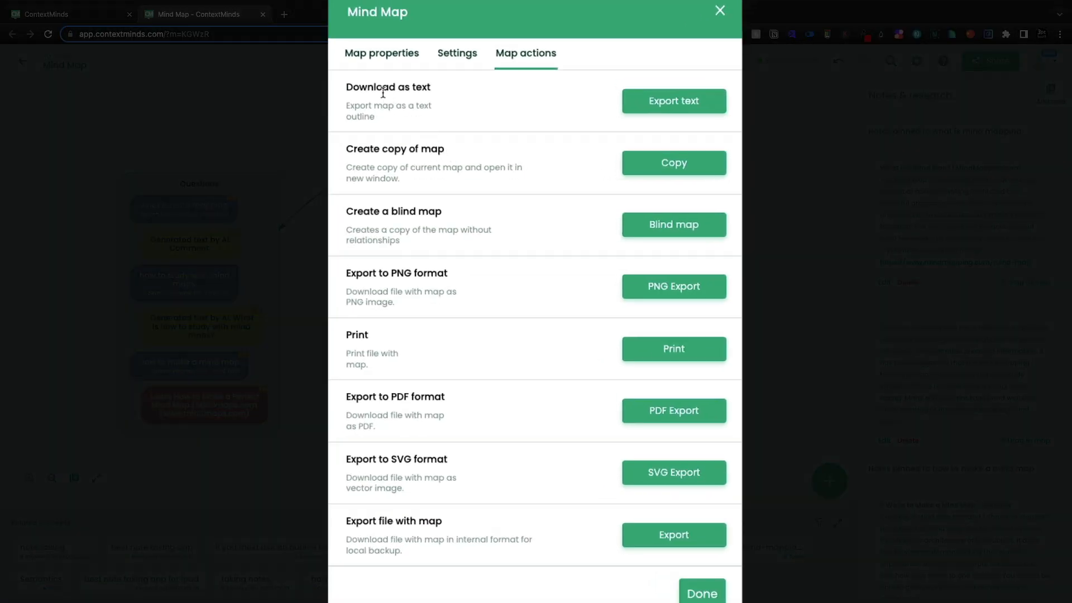
click(672, 100)
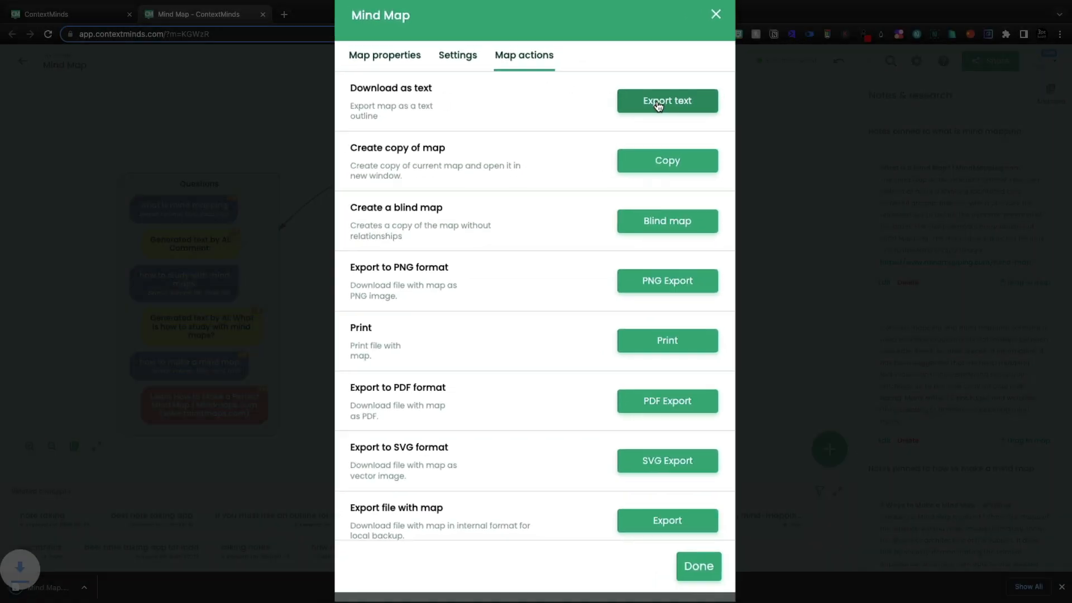
click(666, 101)
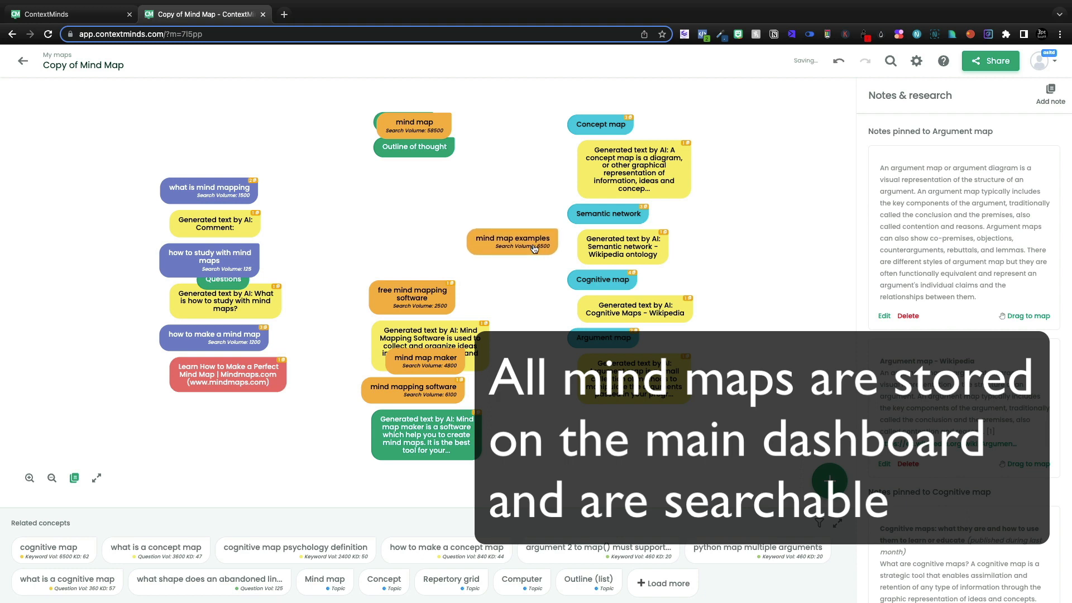
Step: Return to My maps and reopen the original Mind Map for editing
click(23, 60)
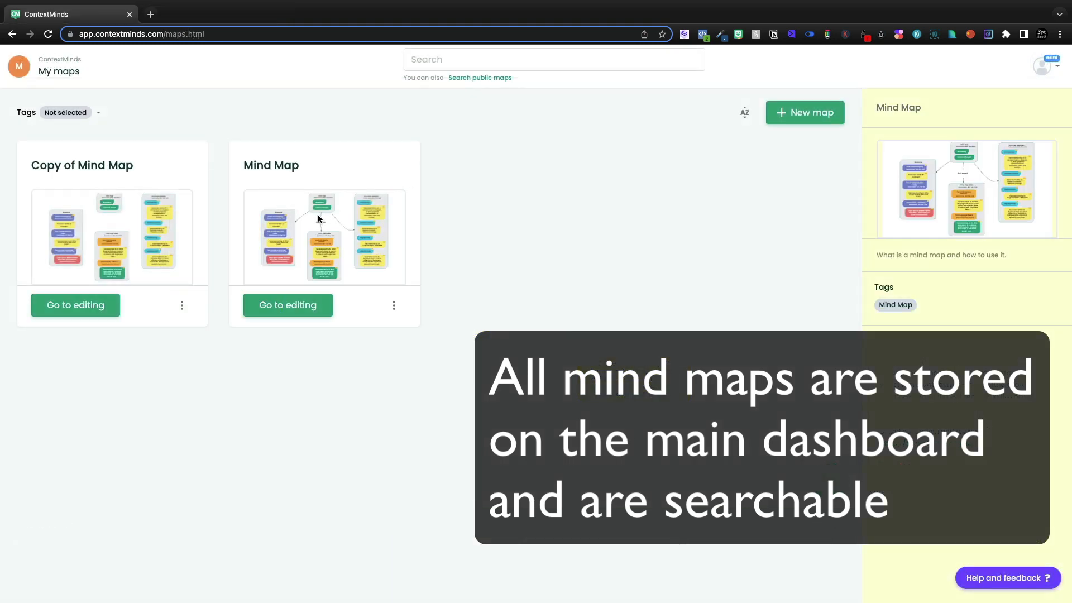
click(395, 305)
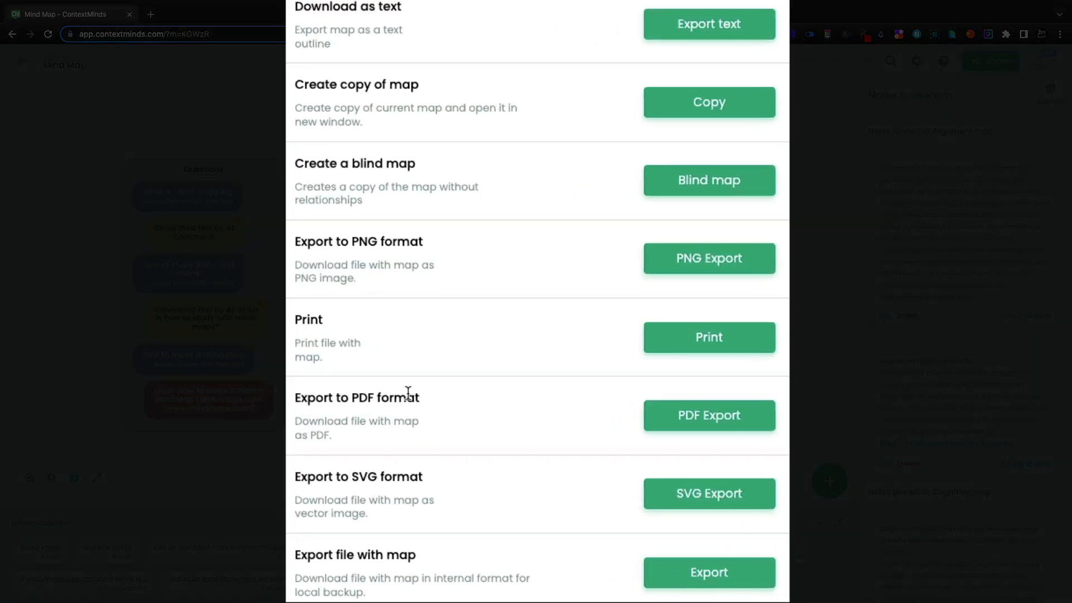
mouse_move(475, 556)
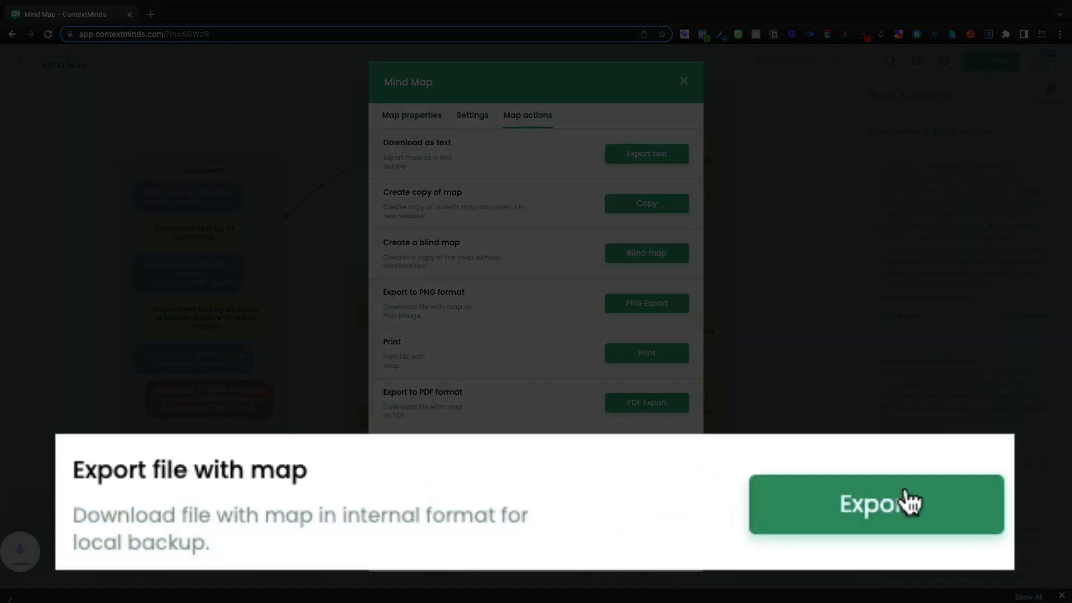
Step: Export the map as the local backup file Mind Map.ttl
click(875, 504)
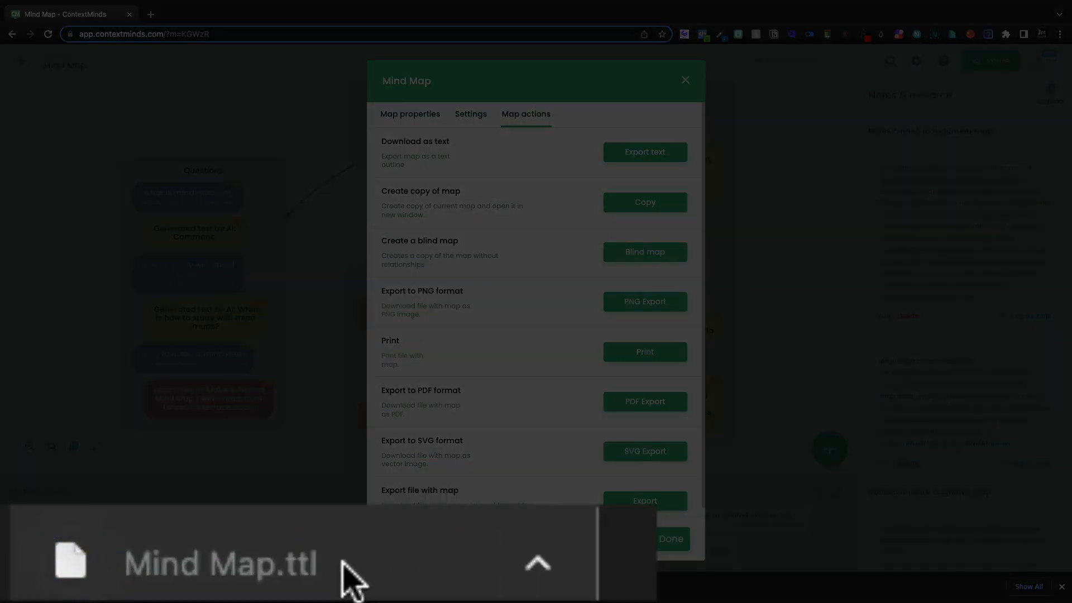
click(470, 114)
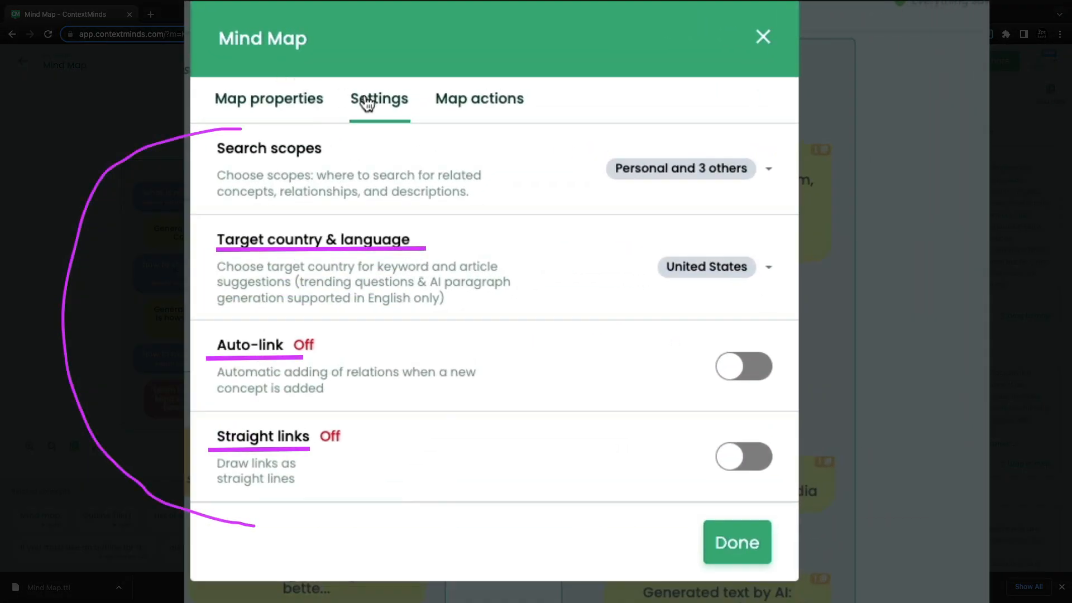
click(681, 169)
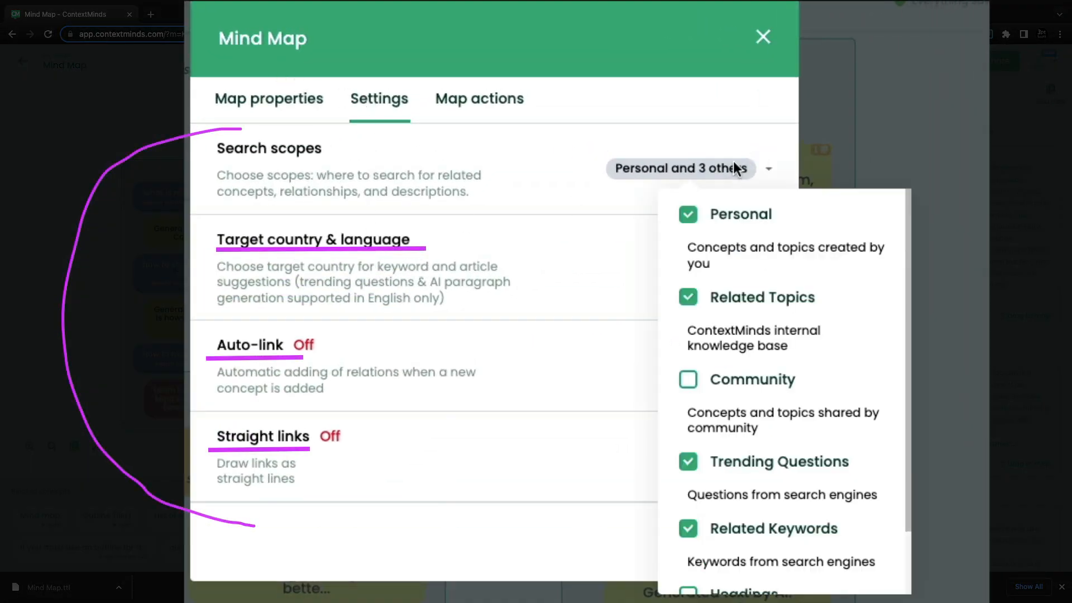
scroll(down, 3)
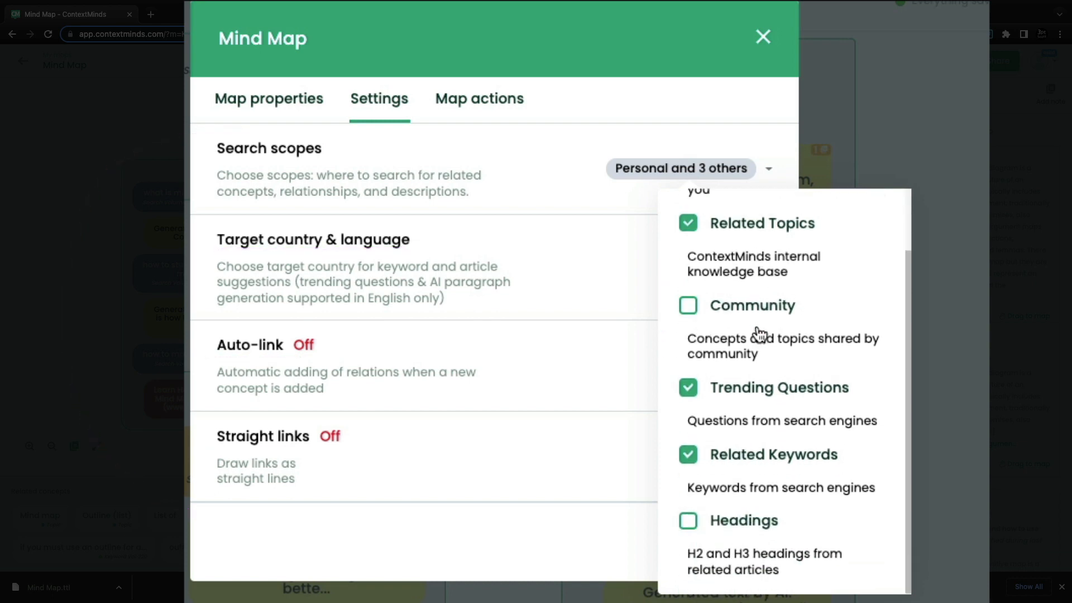
click(268, 98)
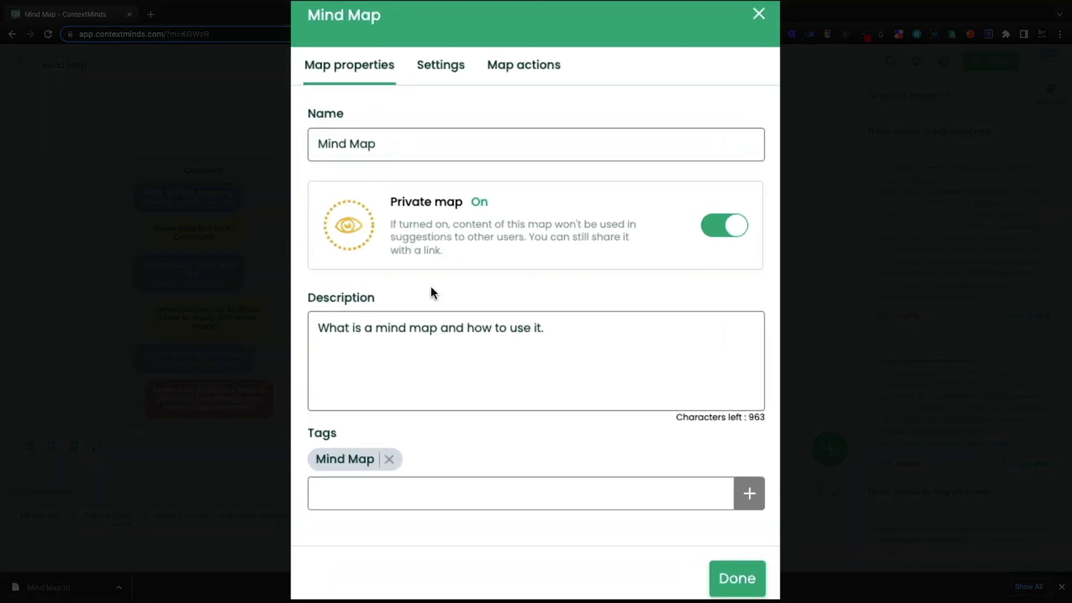
mouse_move(621, 429)
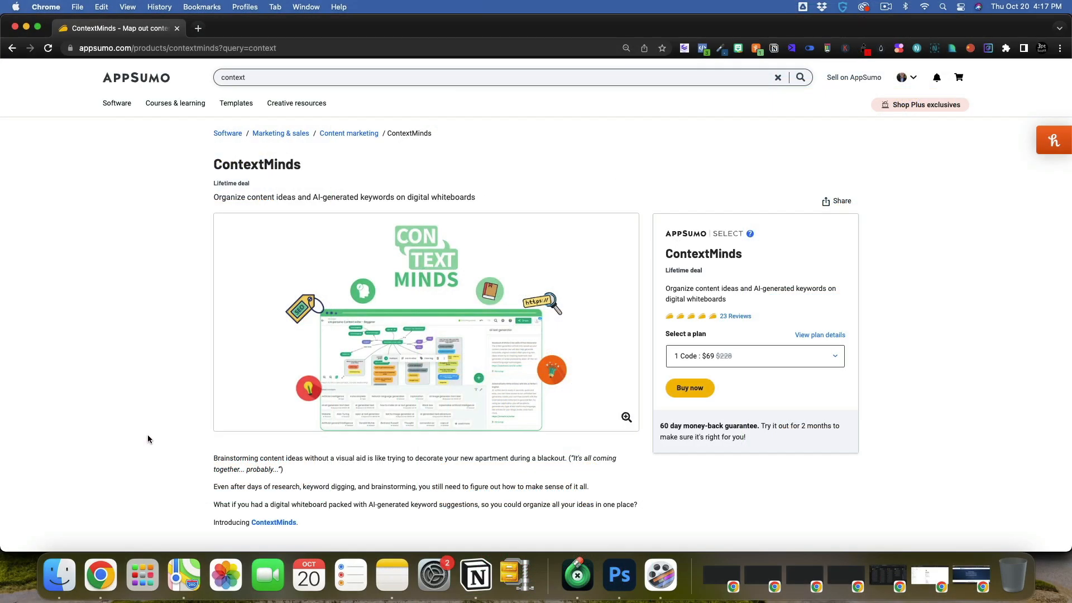
scroll(down, 3)
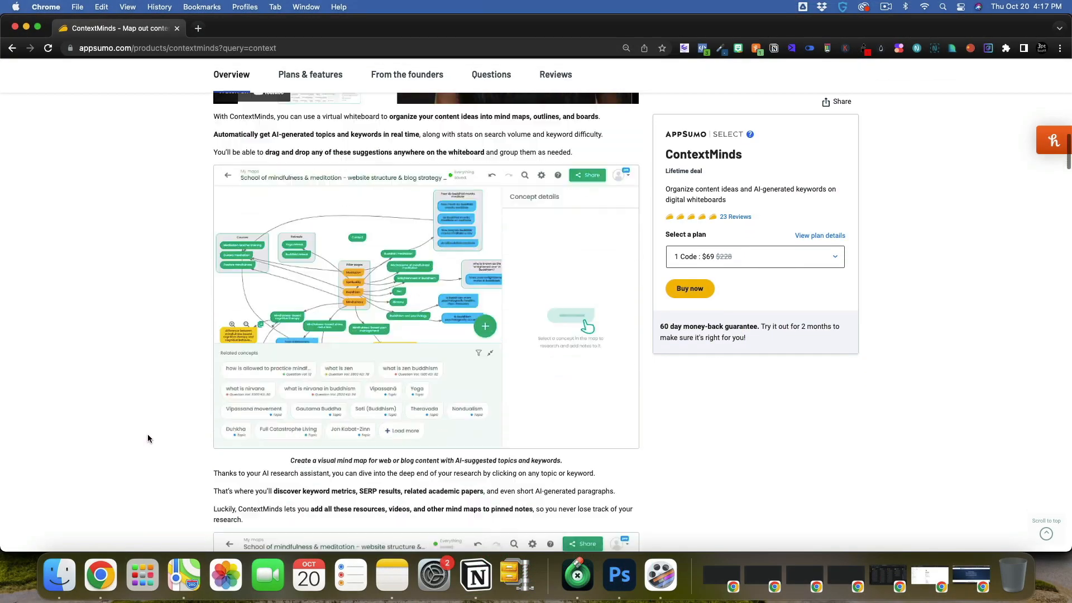
scroll(down, 3)
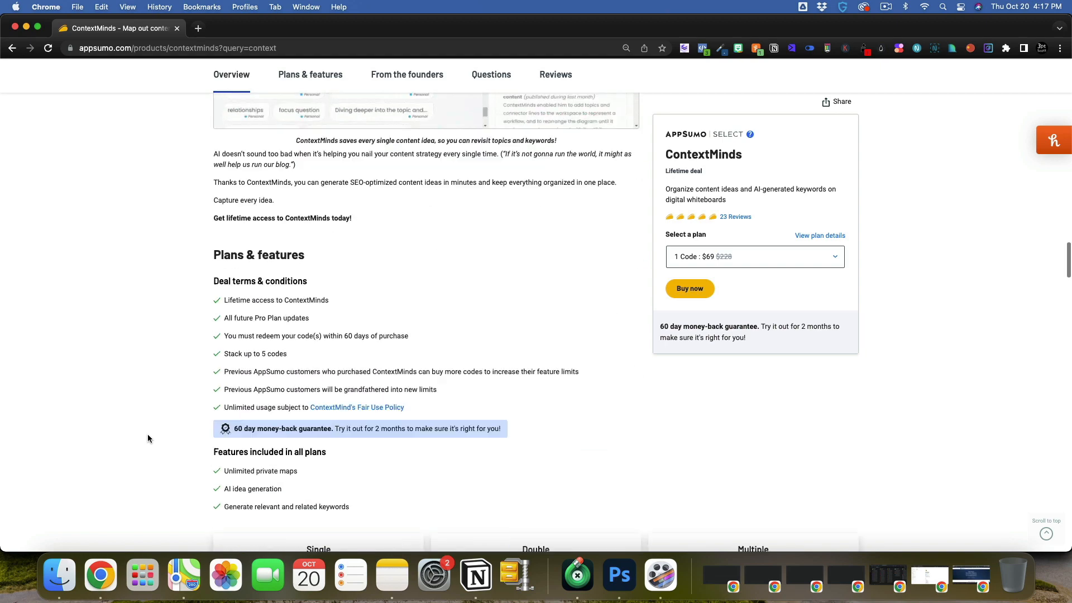
scroll(down, 3)
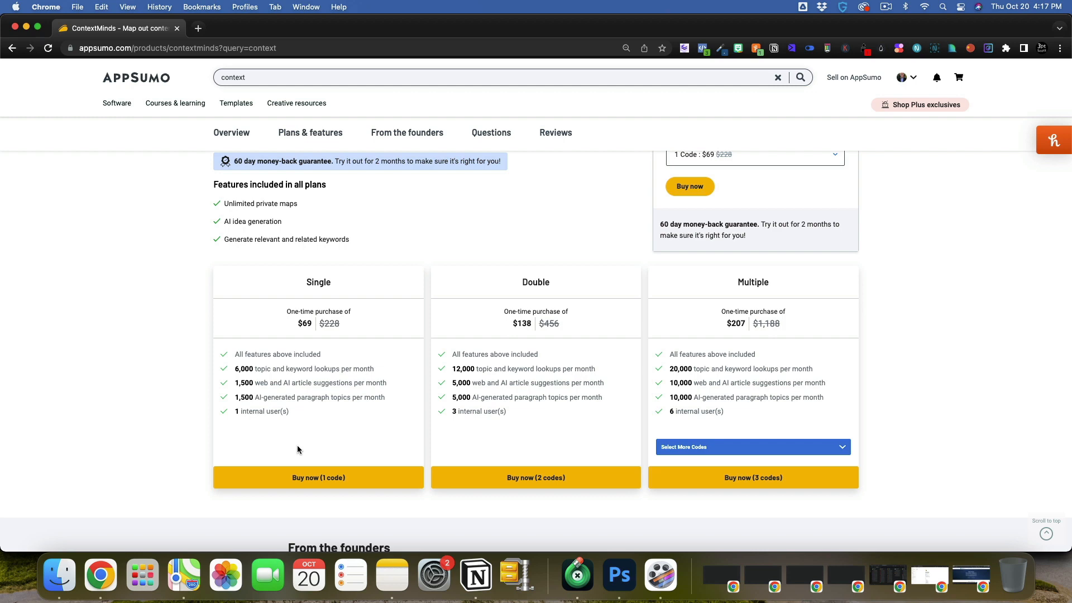
scroll(up, 3)
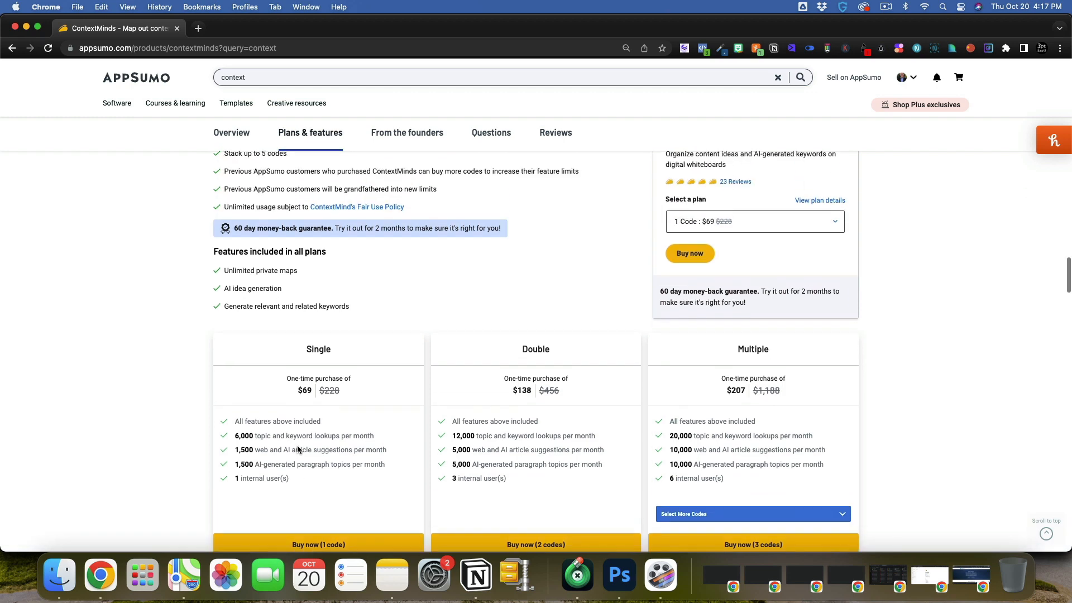